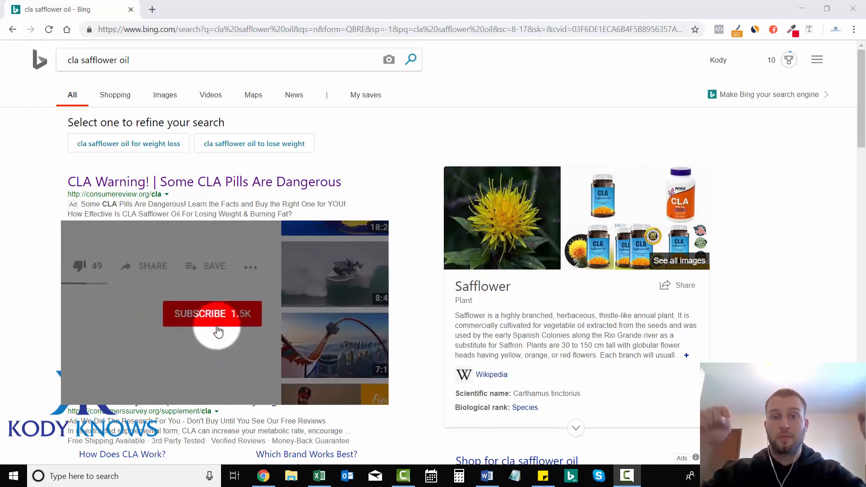
# Open the CLA Warning ad's landing page in a new browser tab.
pyautogui.click(212, 314)
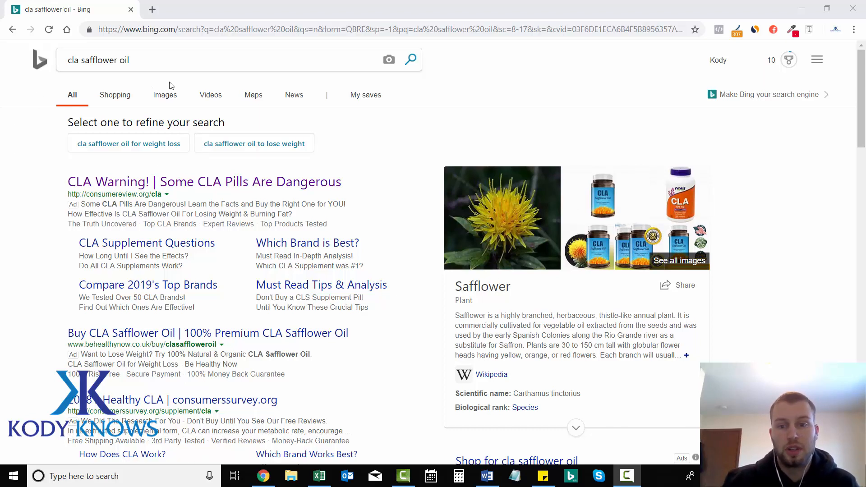
pyautogui.moveTo(629, 209)
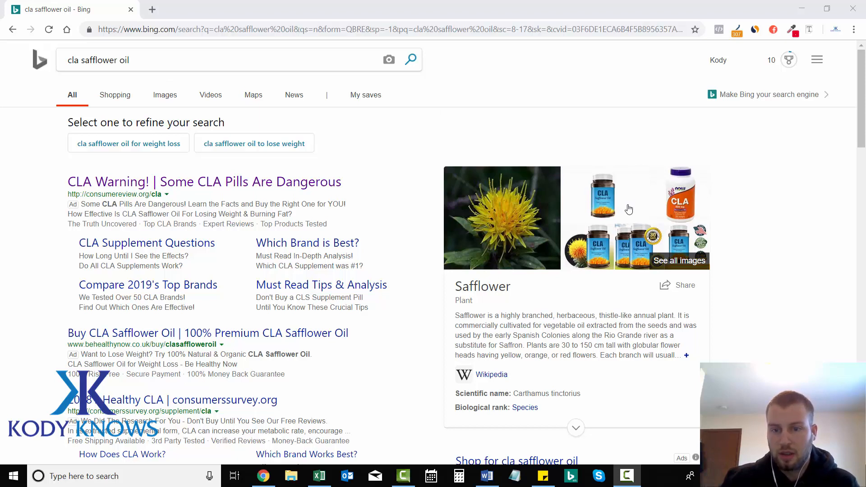
pyautogui.moveTo(629, 209)
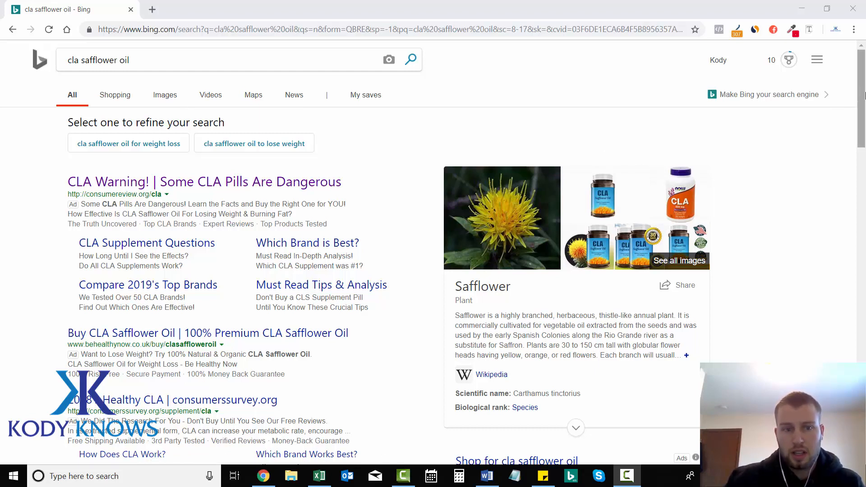
pyautogui.scroll(-3)
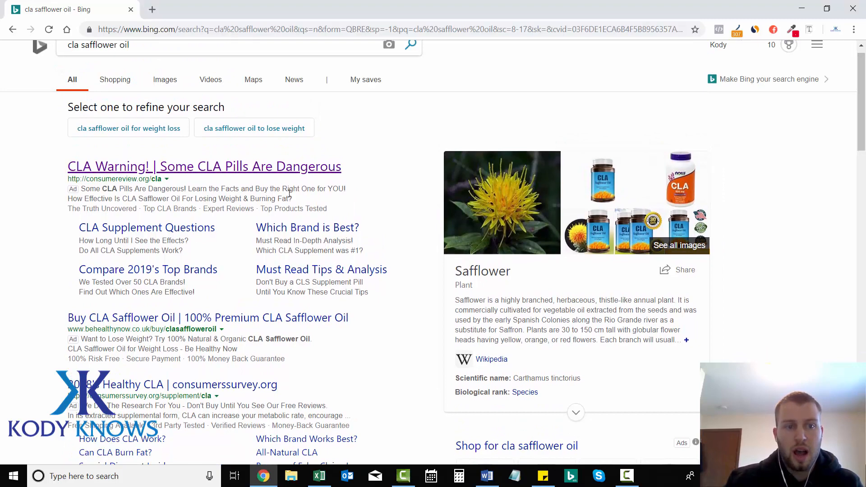
pyautogui.moveTo(142, 187)
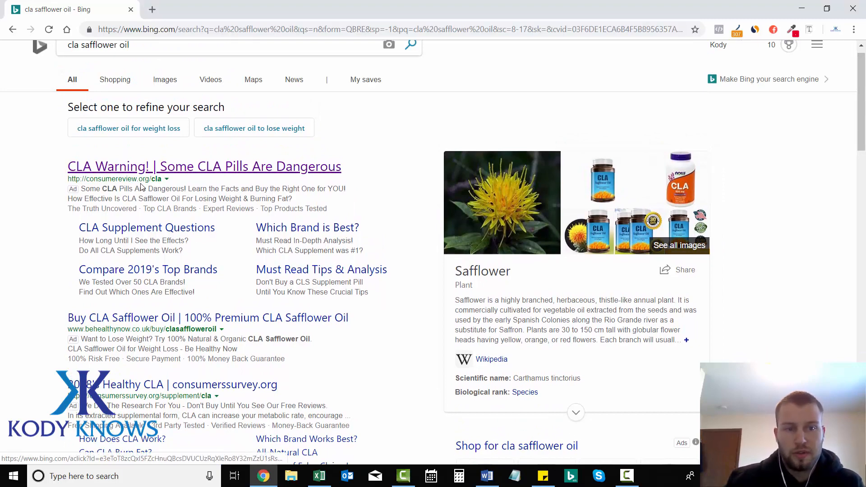
pyautogui.moveTo(22, 184)
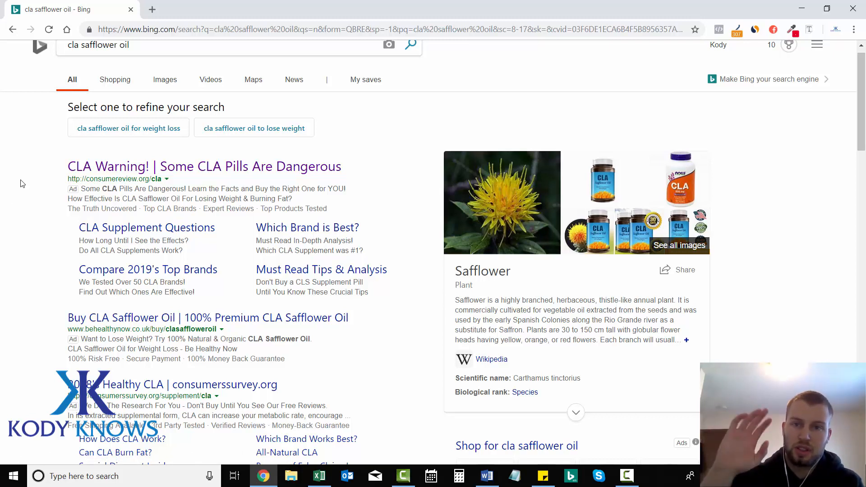
pyautogui.moveTo(154, 166)
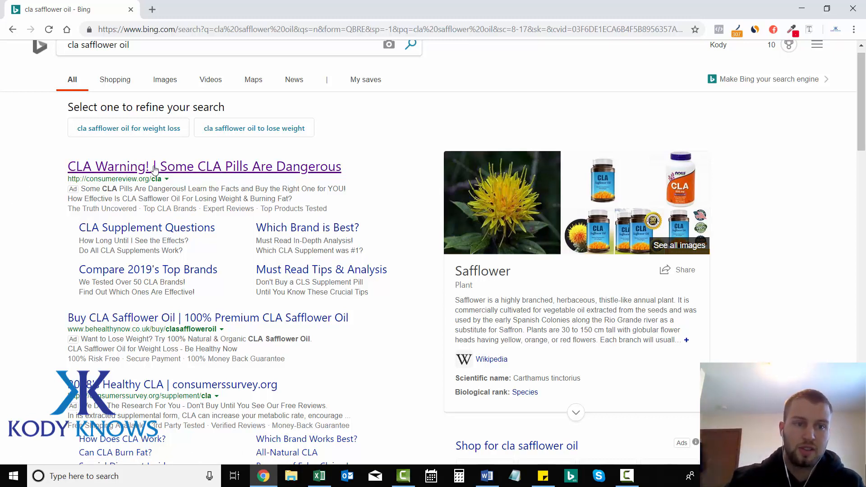
pyautogui.moveTo(82, 177)
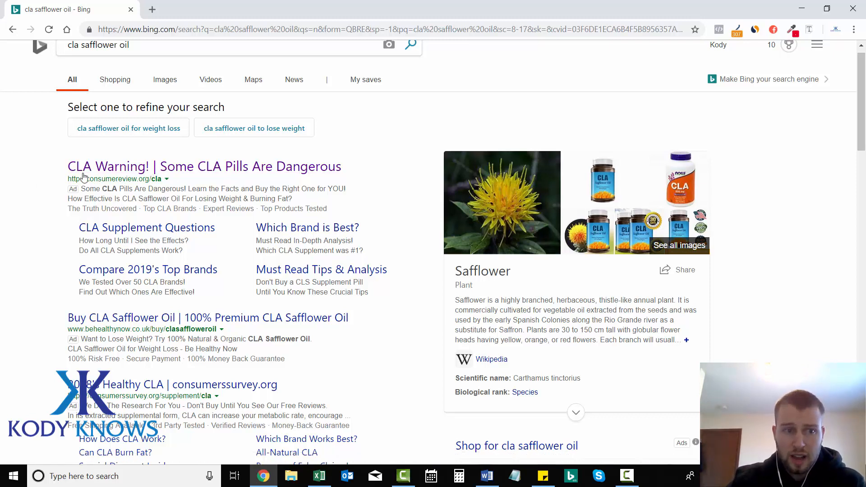
pyautogui.moveTo(132, 186)
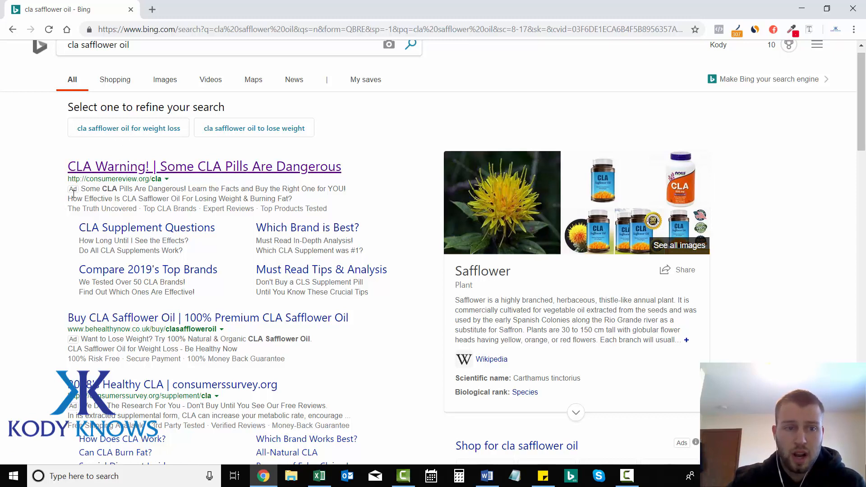
pyautogui.moveTo(44, 202)
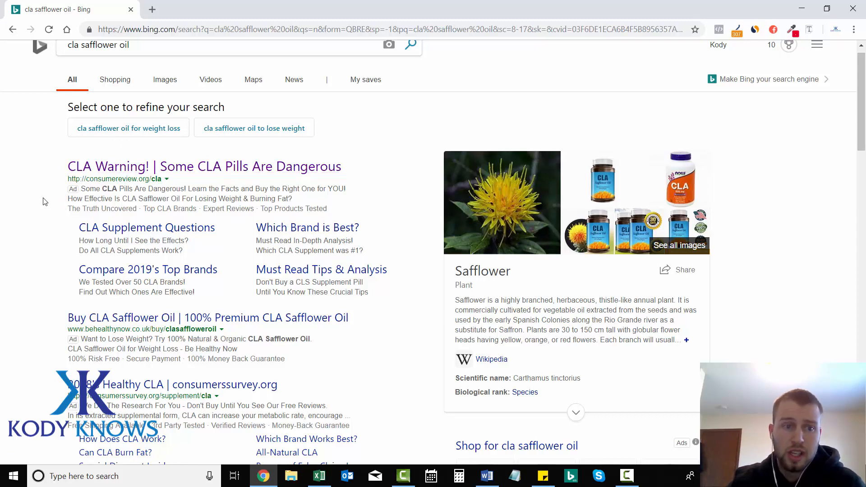
pyautogui.rightClick(204, 167)
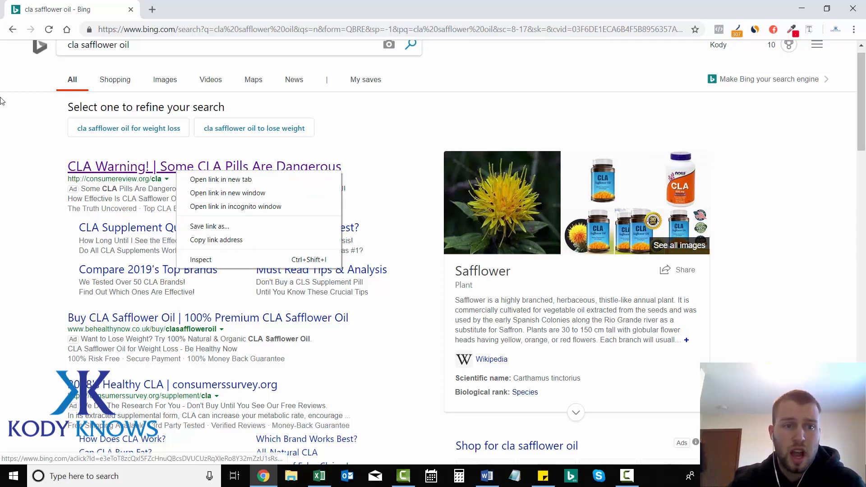
pyautogui.click(220, 179)
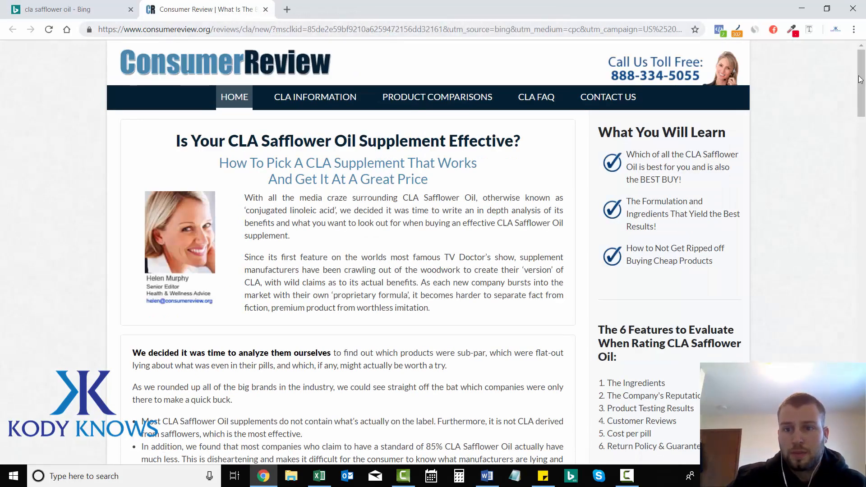
# Scroll through the CLA Warning landing page to review its content.
pyautogui.scroll(-3)
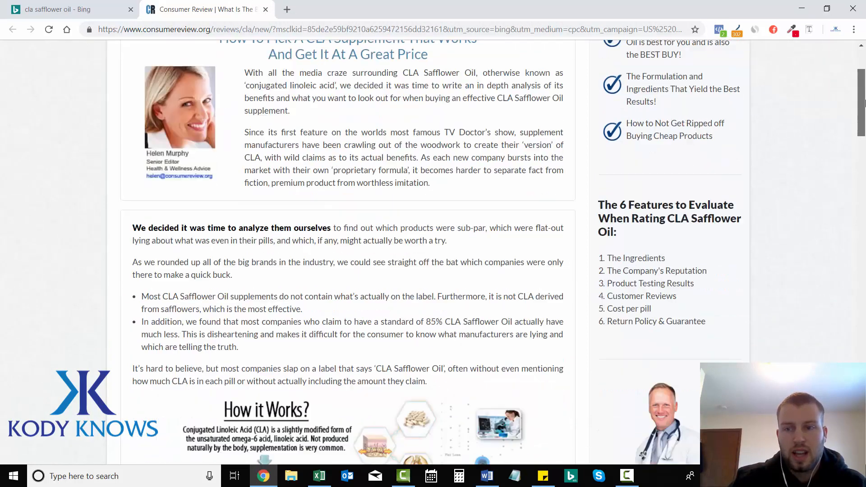
pyautogui.scroll(-3)
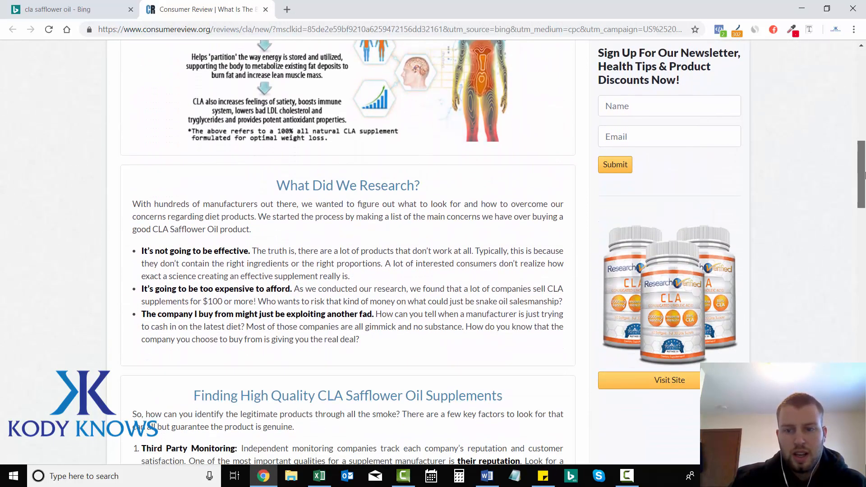
pyautogui.scroll(-3)
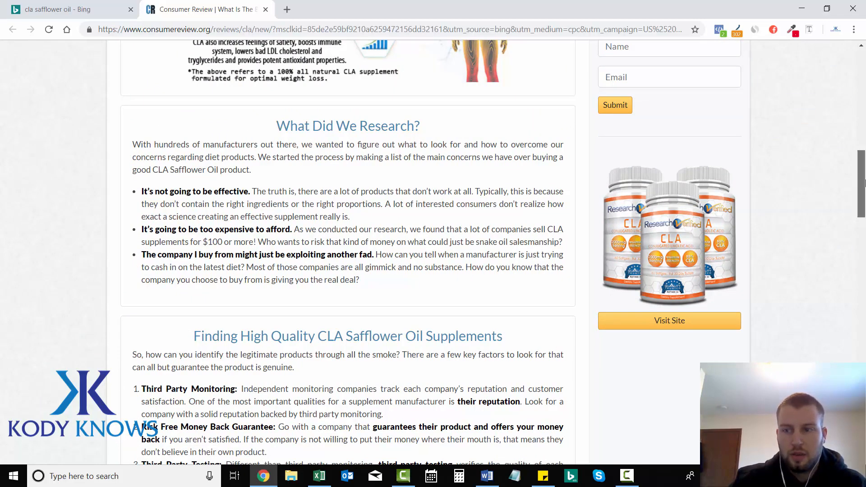
pyautogui.scroll(-3)
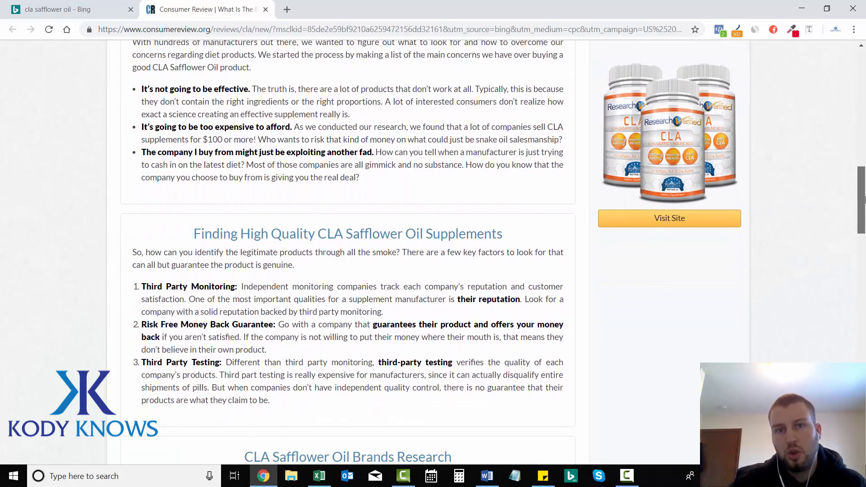
pyautogui.scroll(-3)
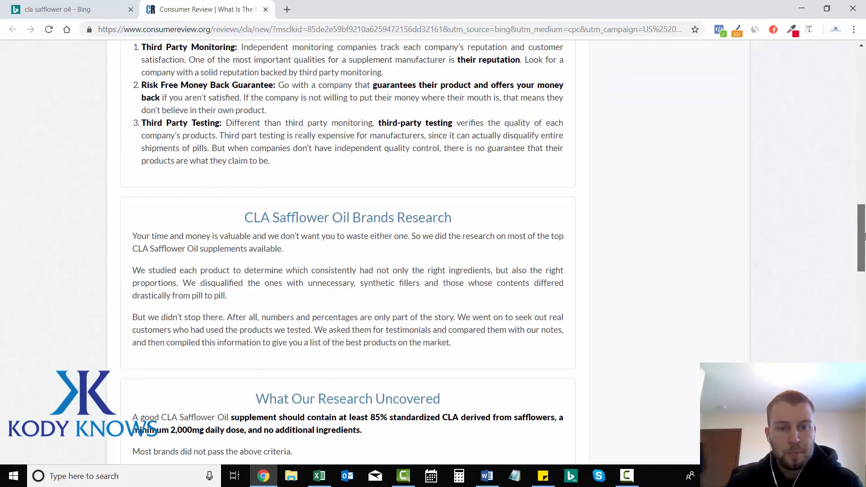
pyautogui.scroll(-3)
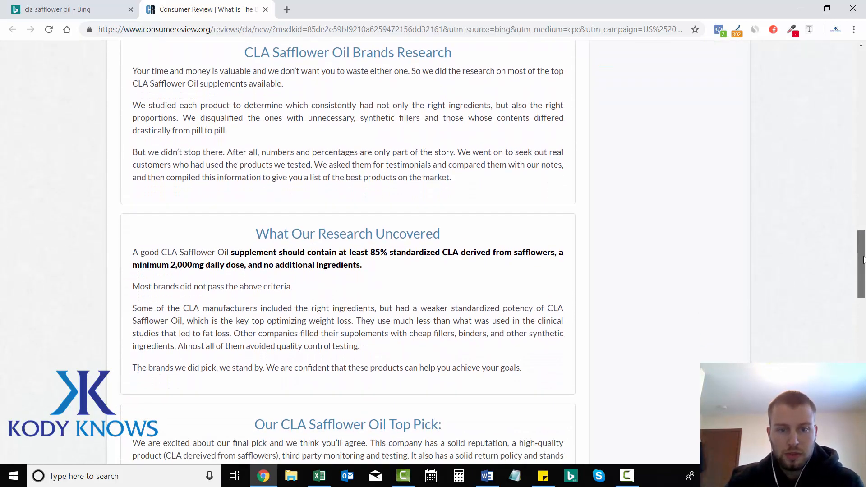
pyautogui.scroll(-3)
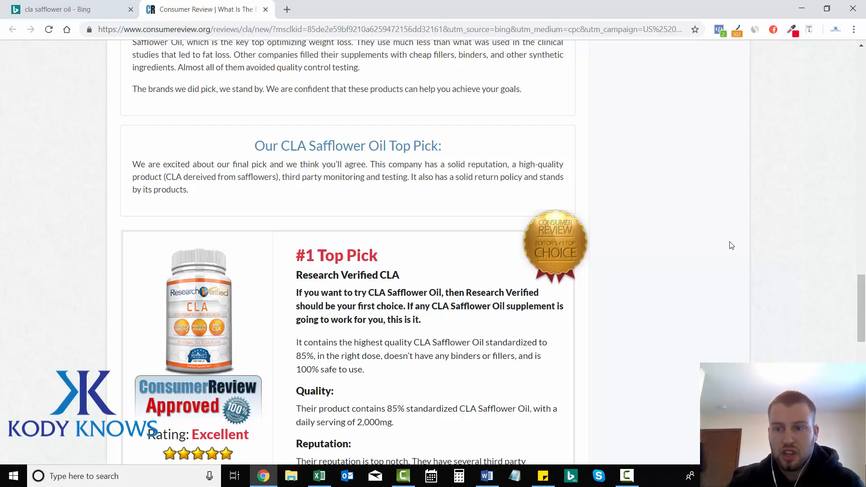
pyautogui.scroll(-3)
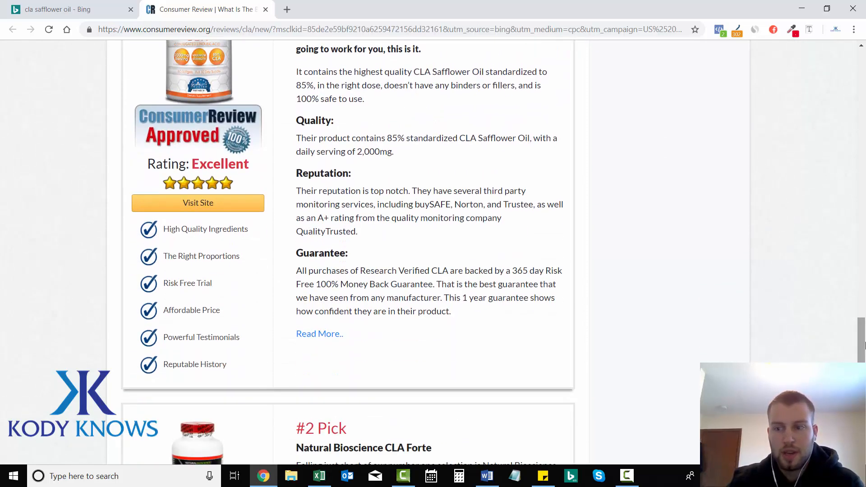
pyautogui.scroll(3)
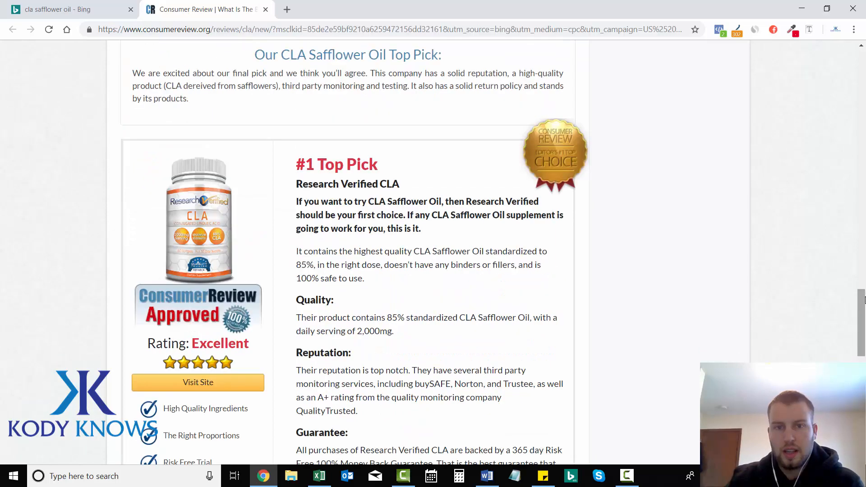
pyautogui.scroll(-3)
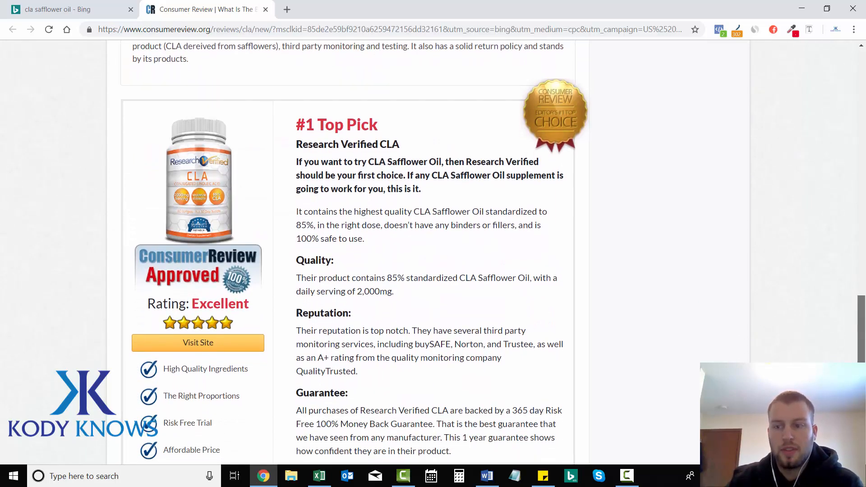
pyautogui.scroll(-3)
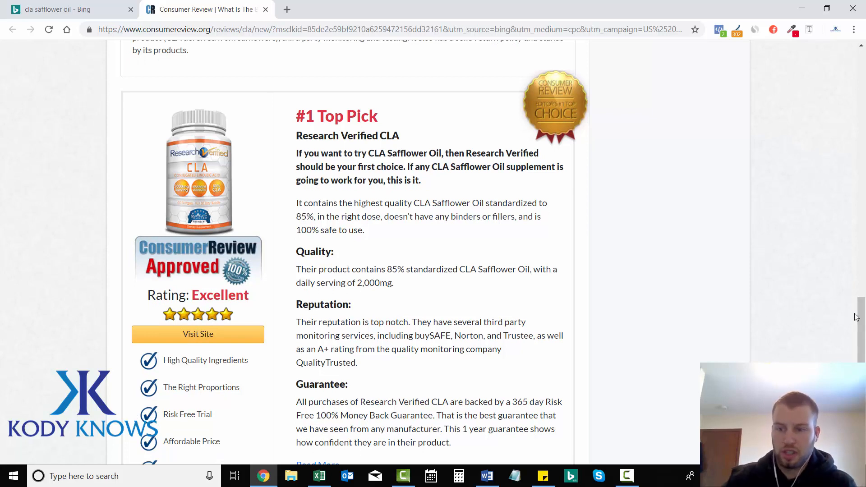
pyautogui.scroll(-3)
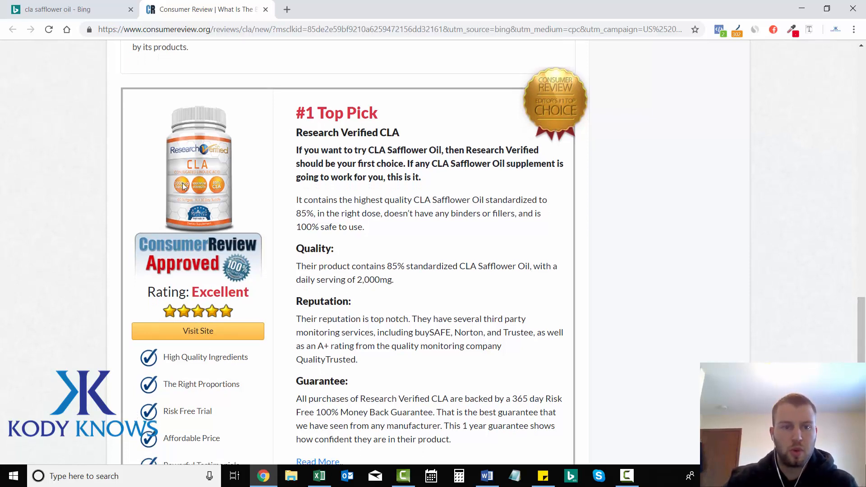
pyautogui.moveTo(161, 185)
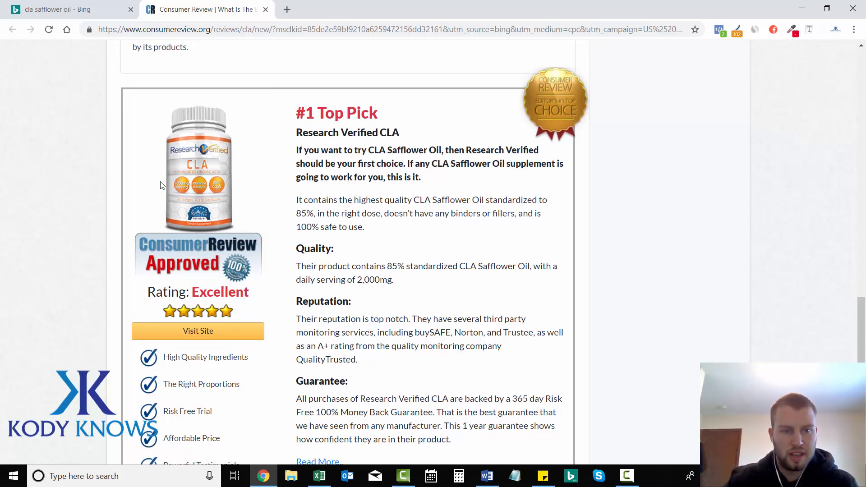
pyautogui.scroll(-3)
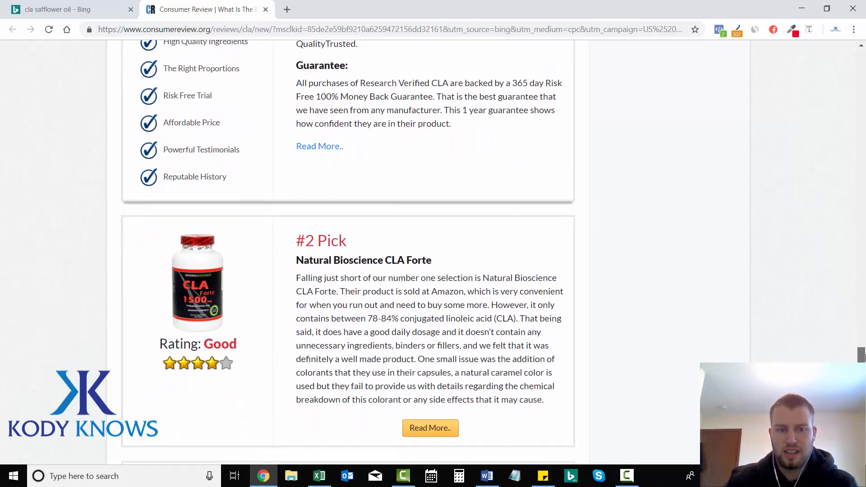
pyautogui.scroll(-3)
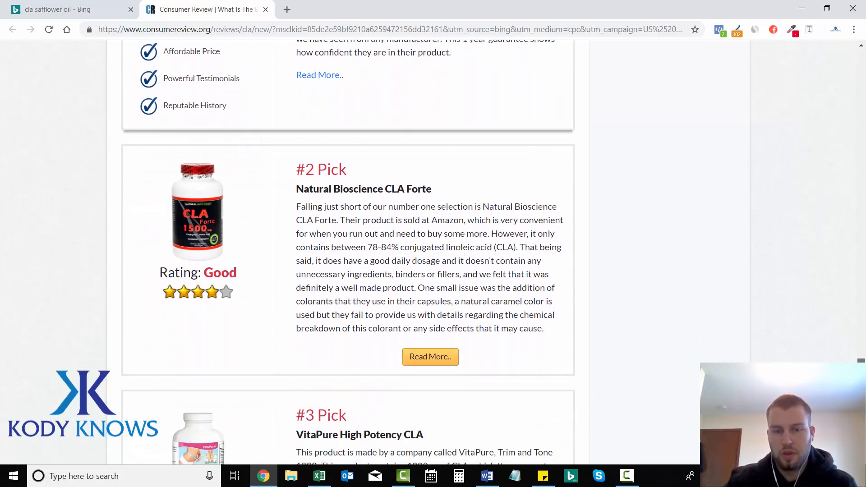
pyautogui.scroll(-3)
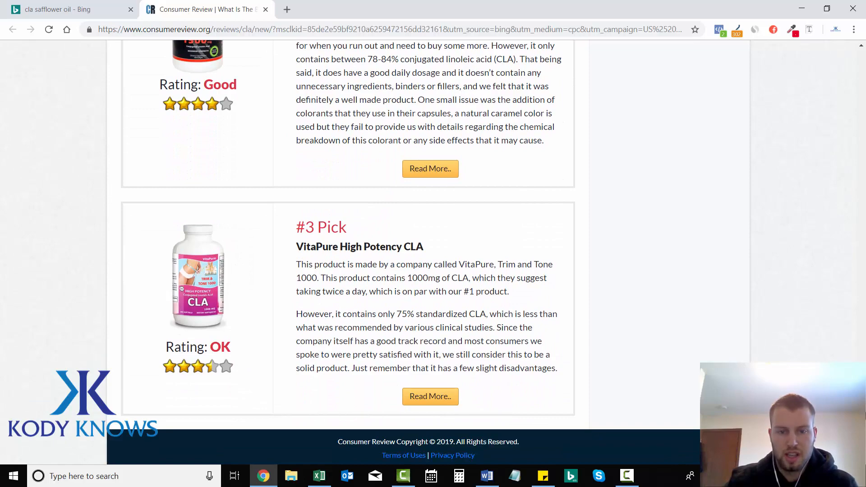
pyautogui.scroll(3)
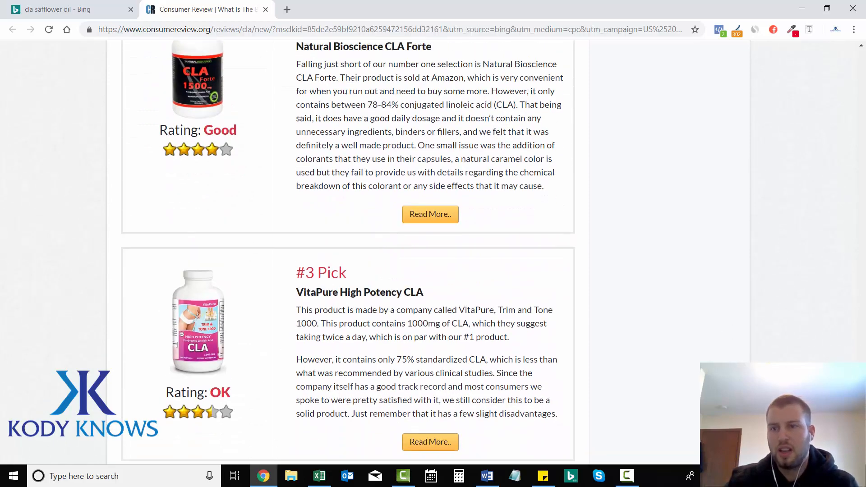
pyautogui.scroll(3)
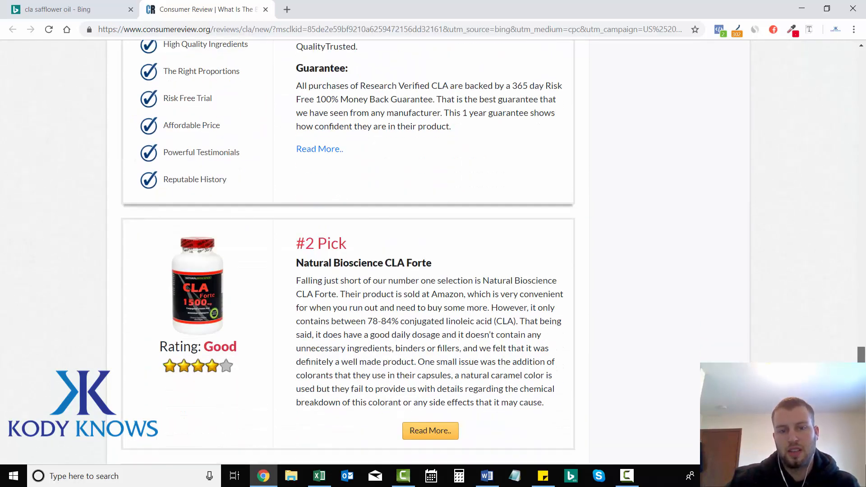
pyautogui.scroll(3)
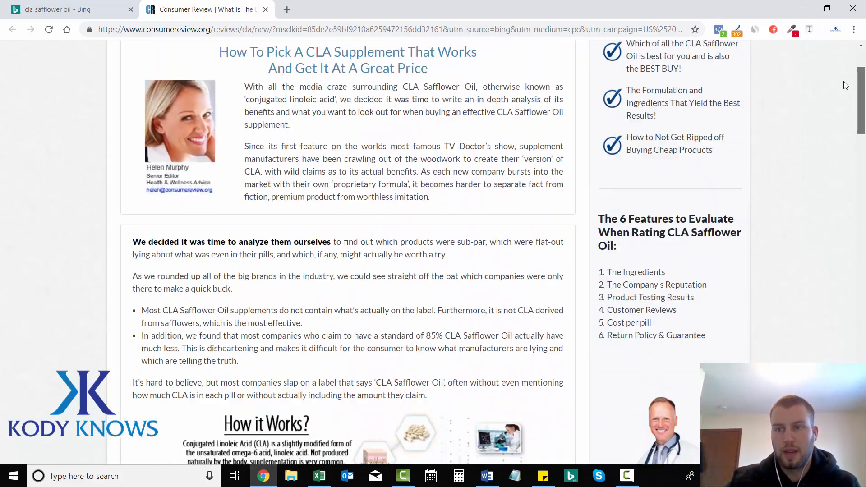
pyautogui.scroll(3)
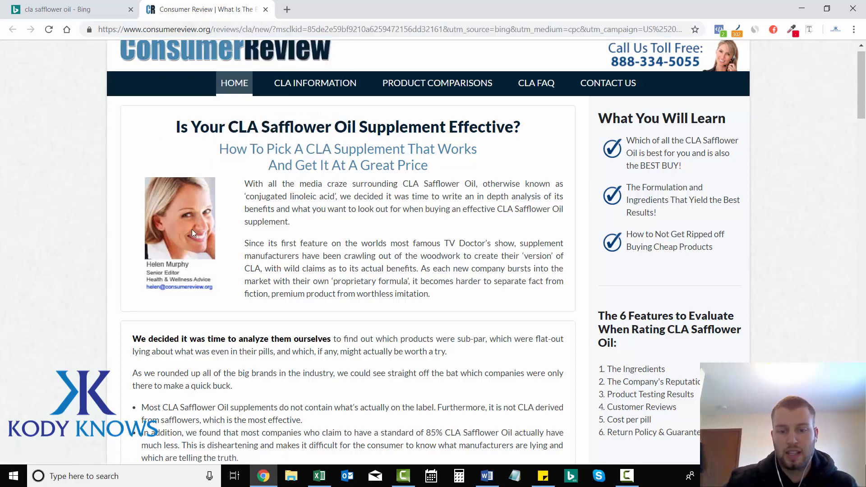
# In the swipe file, type 'Consumer Review LP' on a new line under Landing Pages.
pyautogui.click(485, 476)
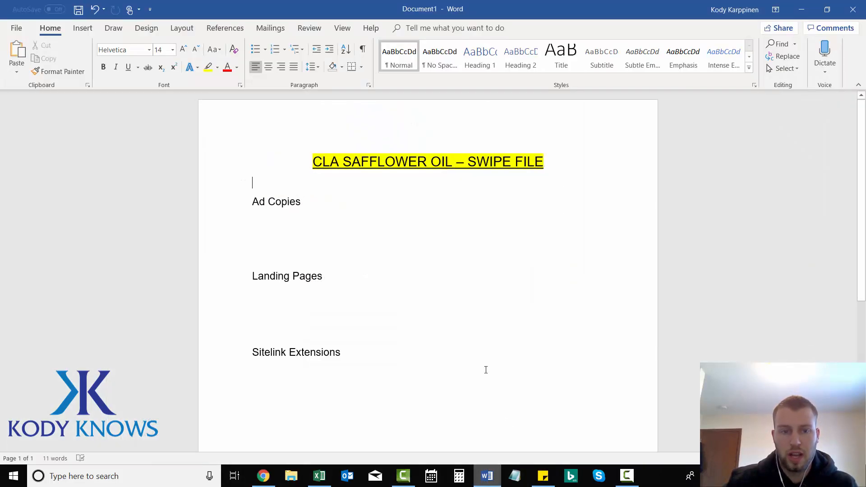
pyautogui.moveTo(514, 239)
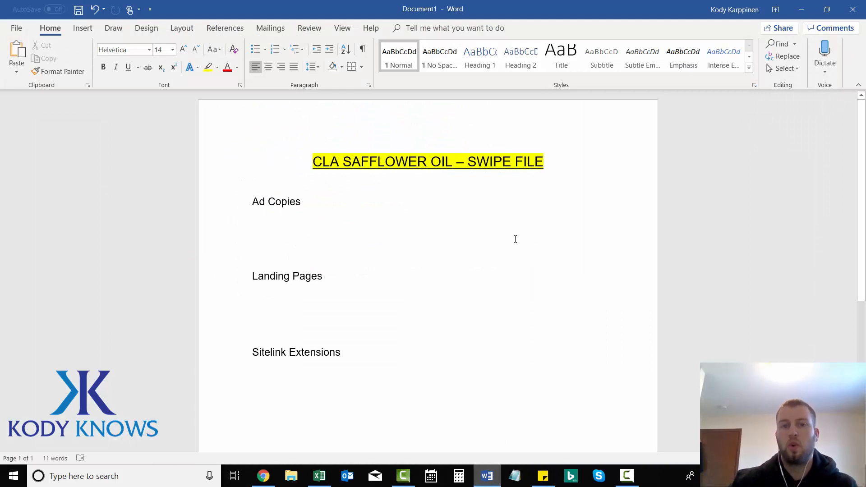
pyautogui.moveTo(443, 205)
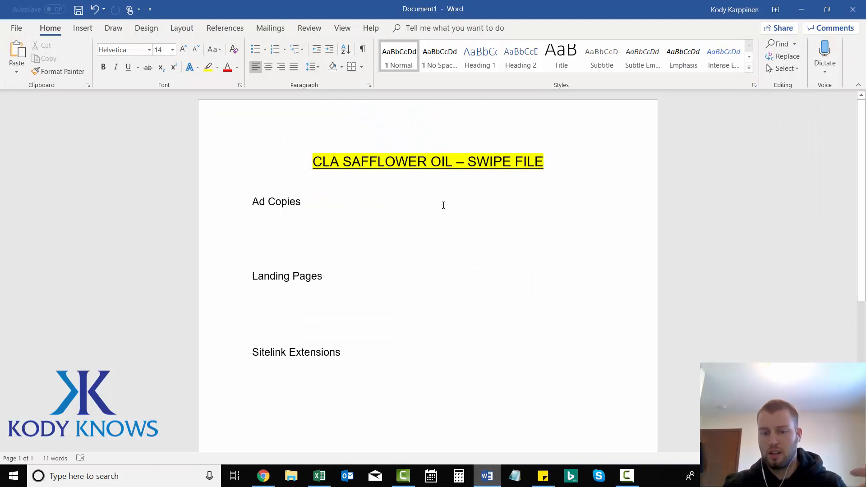
pyautogui.moveTo(528, 277)
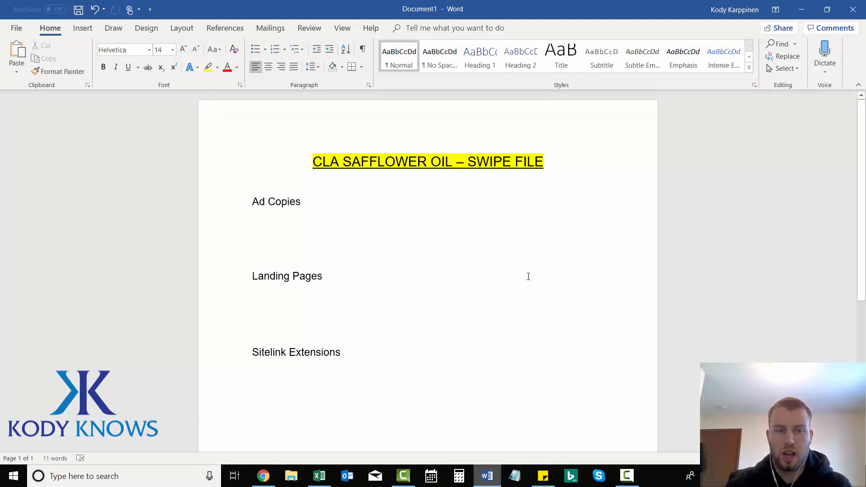
pyautogui.click(323, 276)
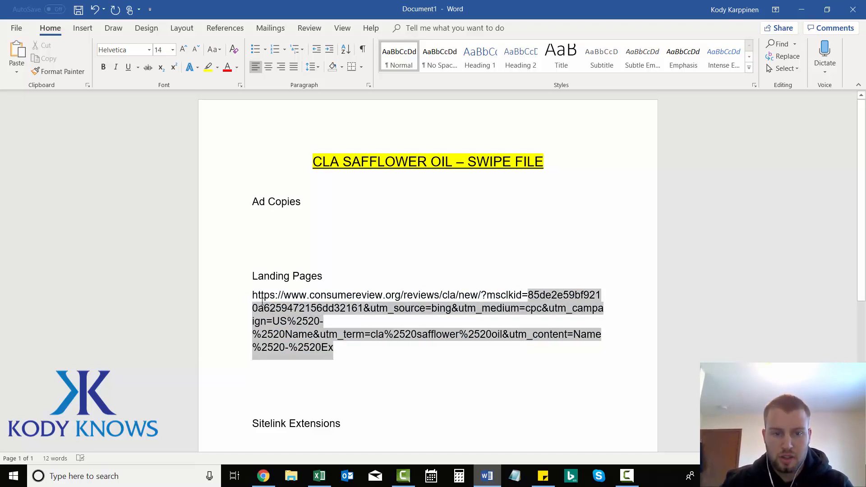
pyautogui.write('Cons')
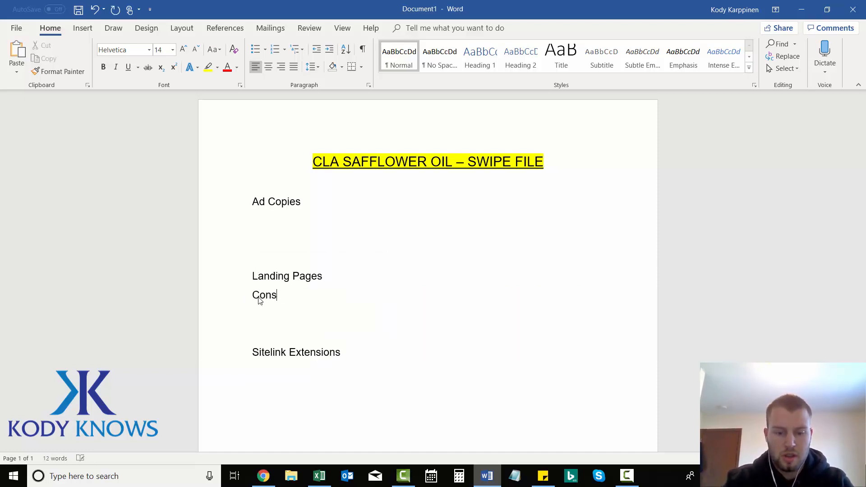
pyautogui.write('umer Review LP')
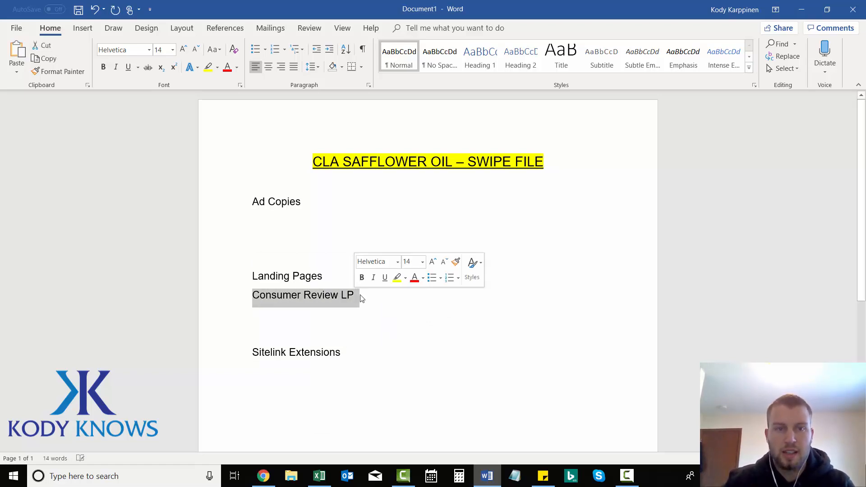
# Hyperlink 'Consumer Review LP' to the Consumer Review landing page URL.
pyautogui.click(82, 28)
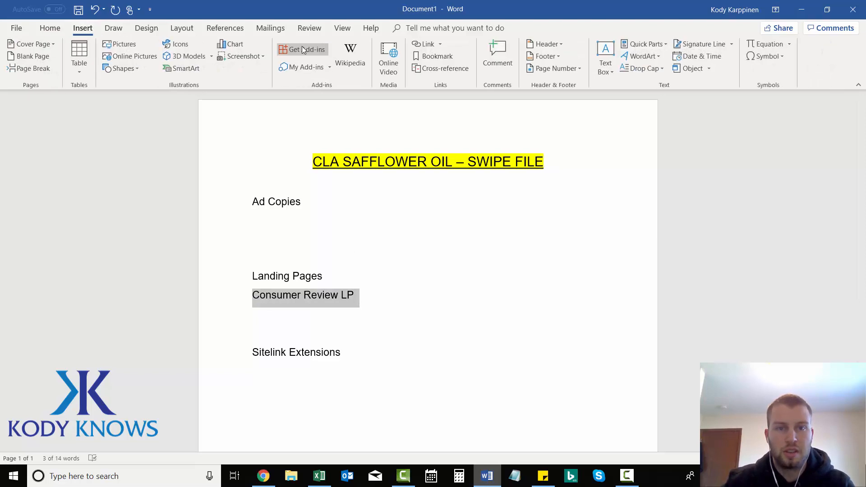
pyautogui.click(427, 44)
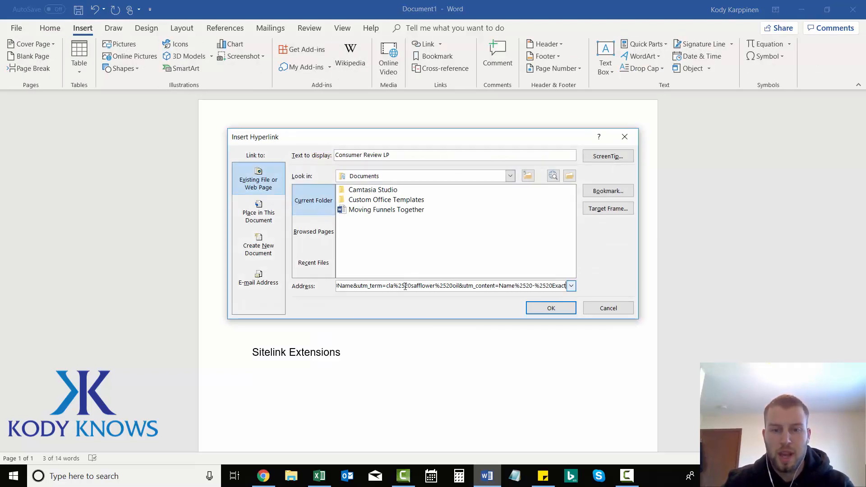
pyautogui.click(551, 307)
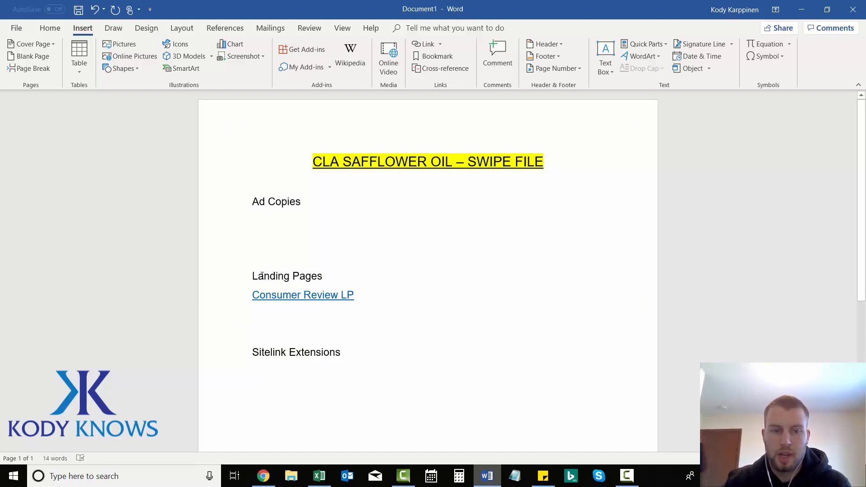
# Select a section heading and apply bold with yellow highlighting.
pyautogui.doubleClick(287, 276)
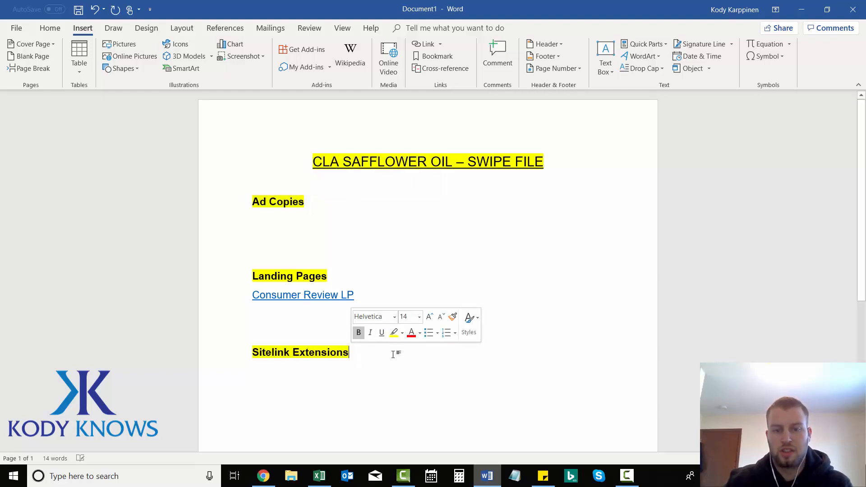
pyautogui.click(253, 371)
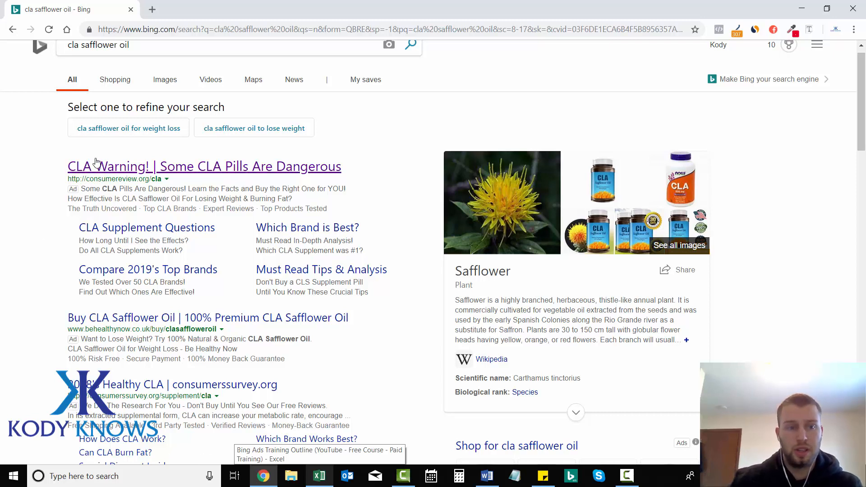
pyautogui.moveTo(77, 219)
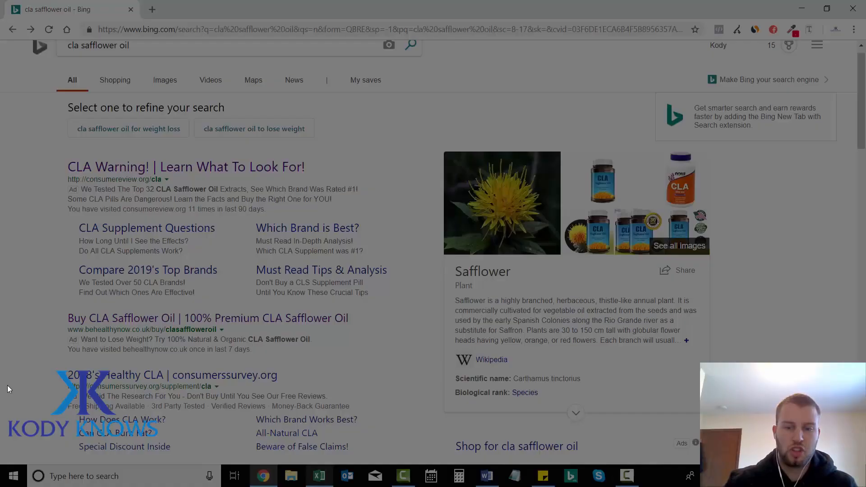
# Enlarge the CLA Warning! ad screenshot under Ad Copies to a readable size.
pyautogui.click(485, 476)
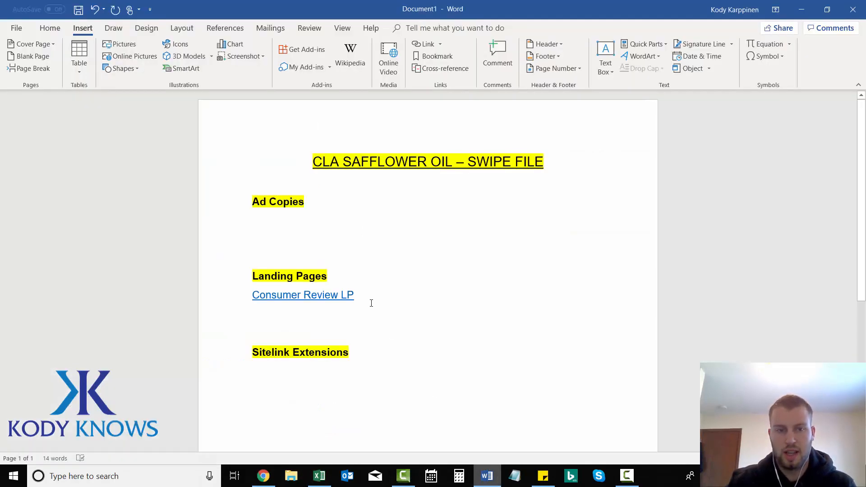
pyautogui.moveTo(307, 225)
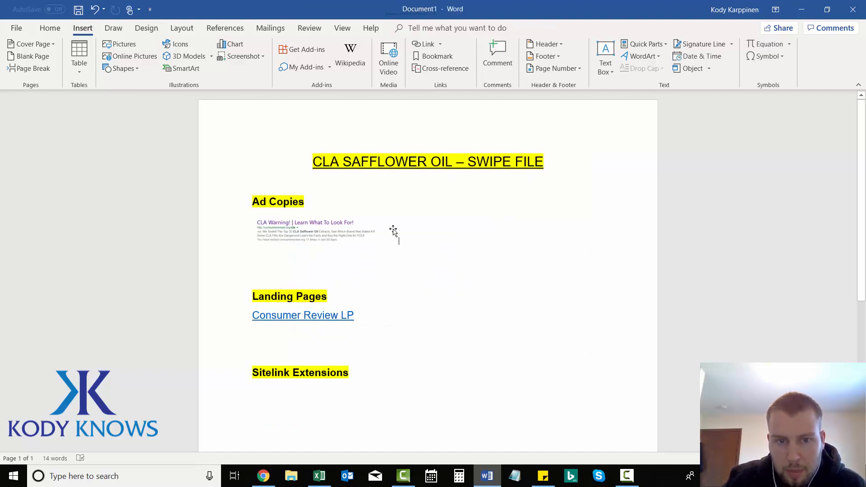
pyautogui.click(309, 231)
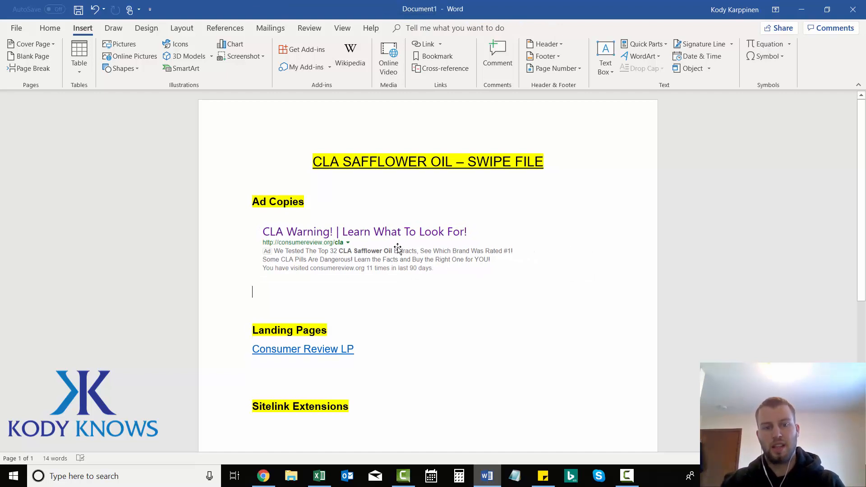
pyautogui.moveTo(439, 260)
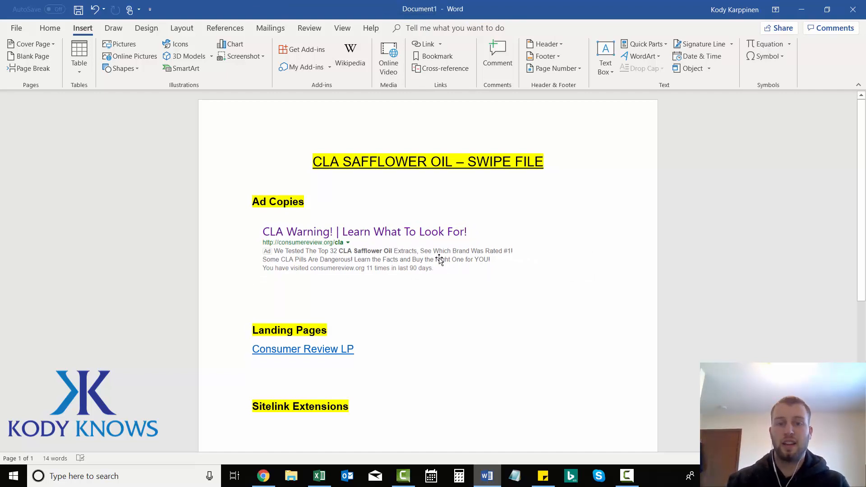
pyautogui.click(252, 292)
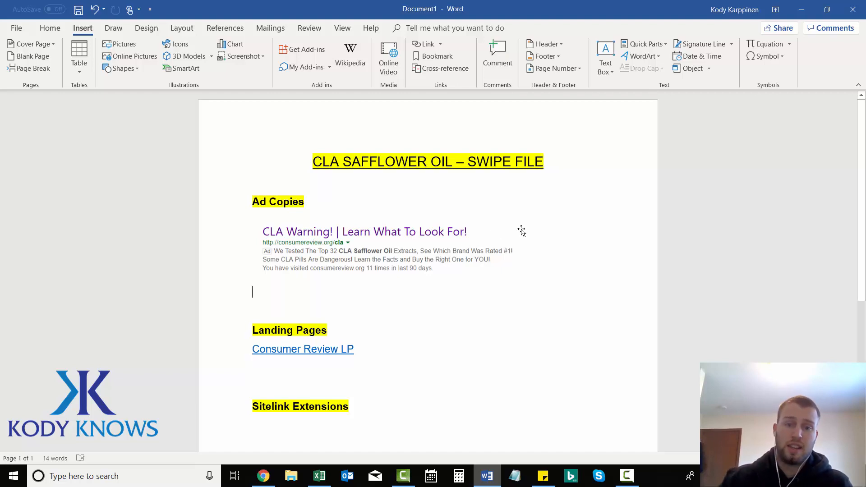
pyautogui.scroll(-3)
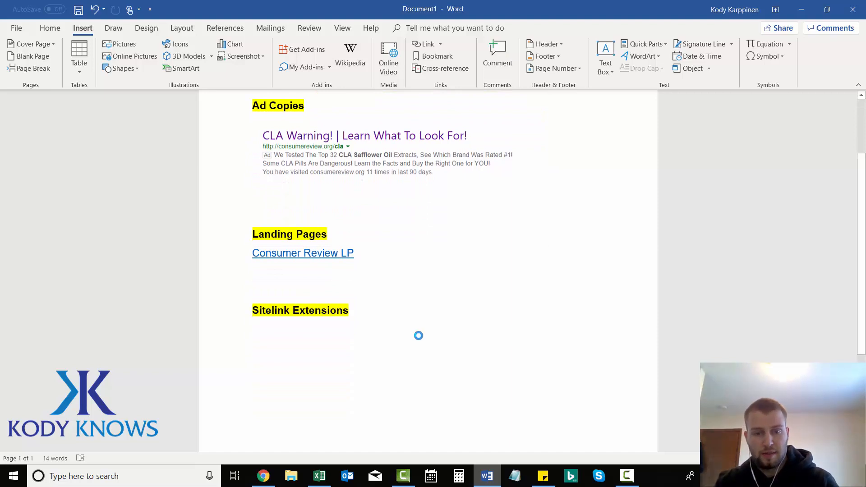
# Paste the four-sitelink screenshot below Sitelink Extensions and enlarge it.
pyautogui.press('ctrl+v')
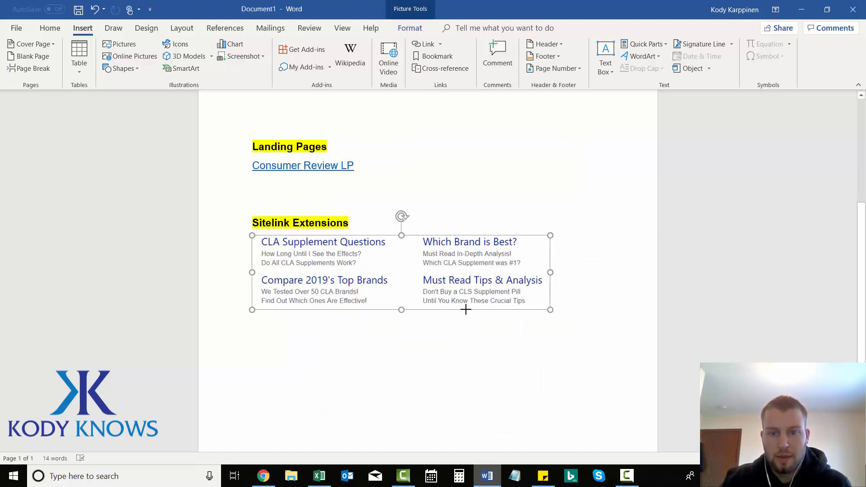
pyautogui.click(722, 334)
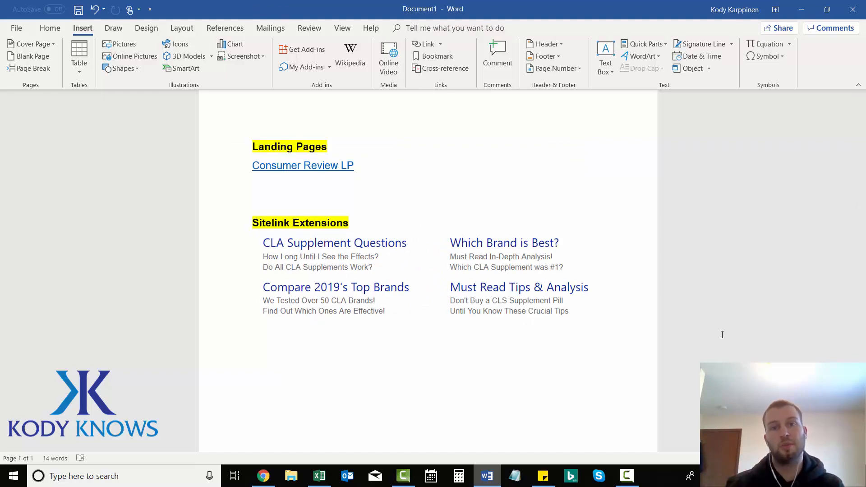
pyautogui.click(252, 334)
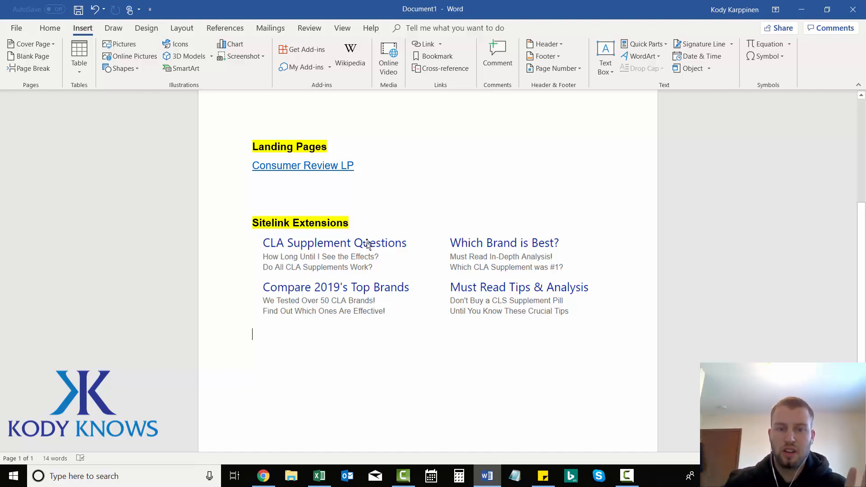
pyautogui.moveTo(463, 268)
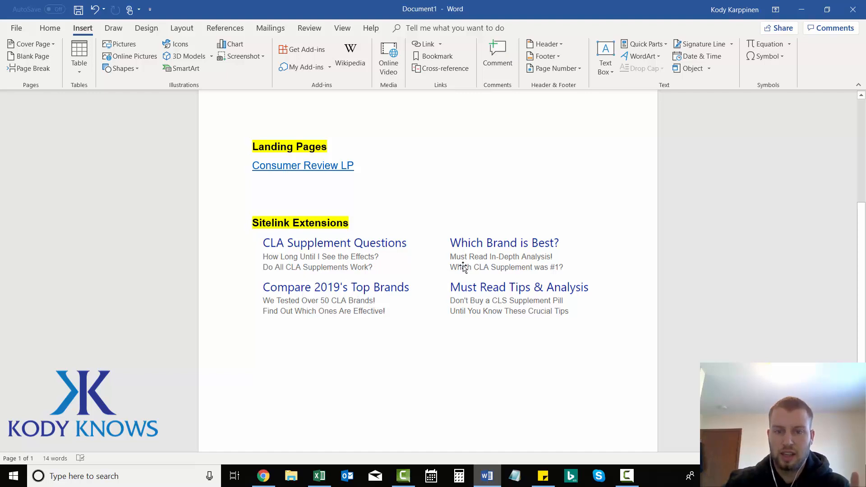
pyautogui.moveTo(490, 296)
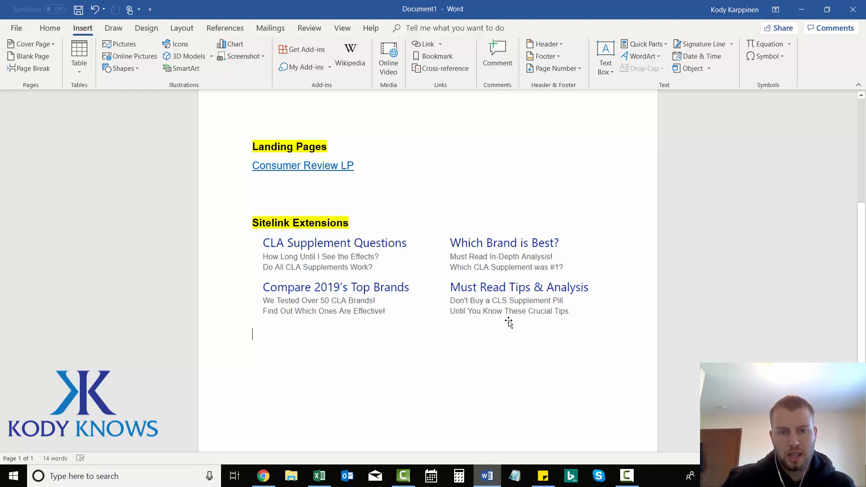
pyautogui.click(335, 256)
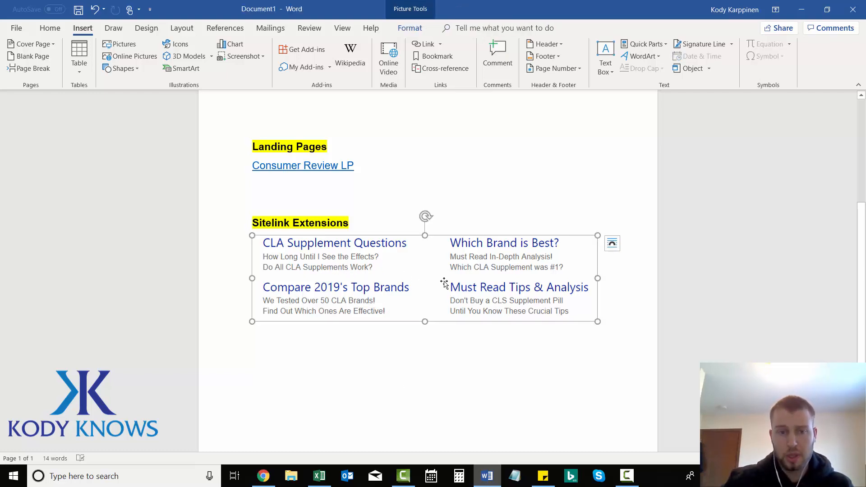
pyautogui.moveTo(379, 268)
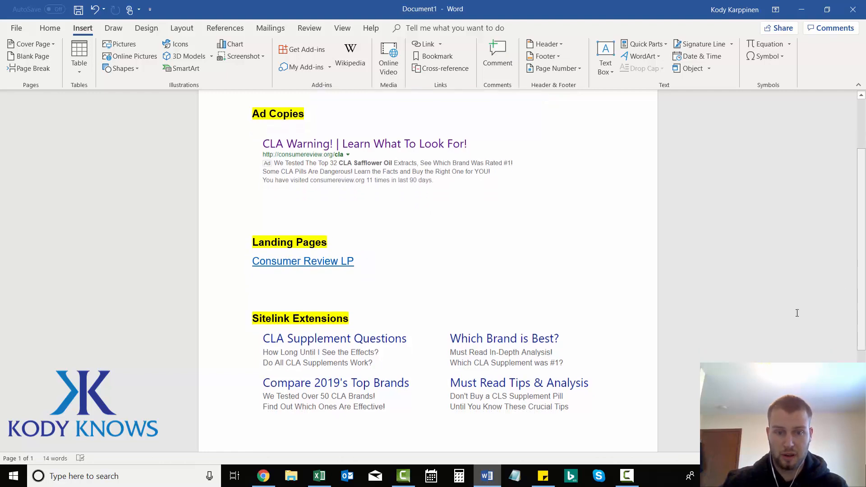
pyautogui.moveTo(262, 475)
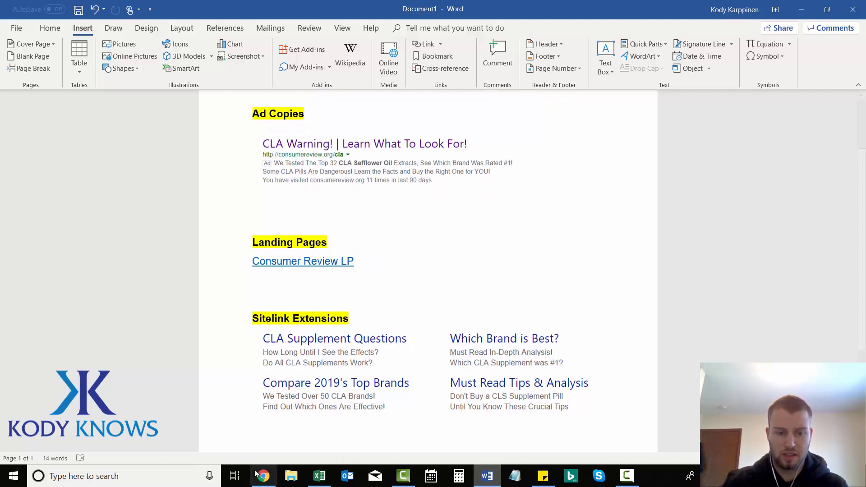
# Bring back Bing's cla safflower oil results and scroll down to Related searches.
pyautogui.click(263, 475)
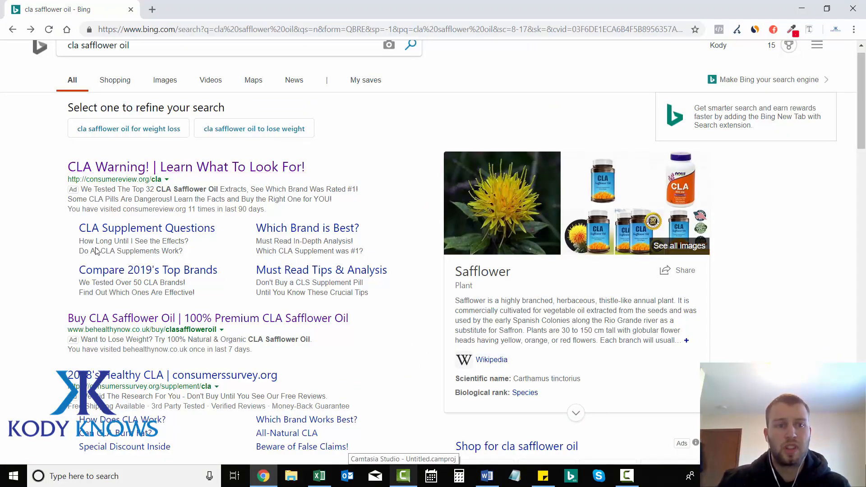
pyautogui.tripleClick(98, 60)
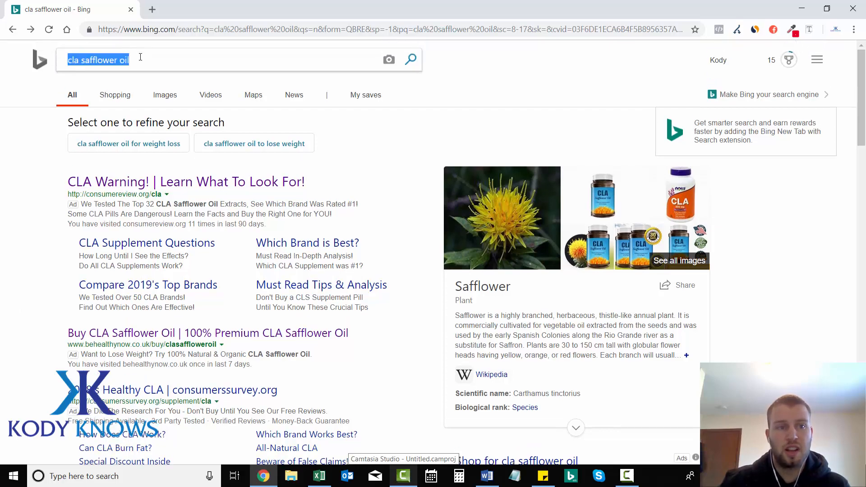
pyautogui.scroll(-3)
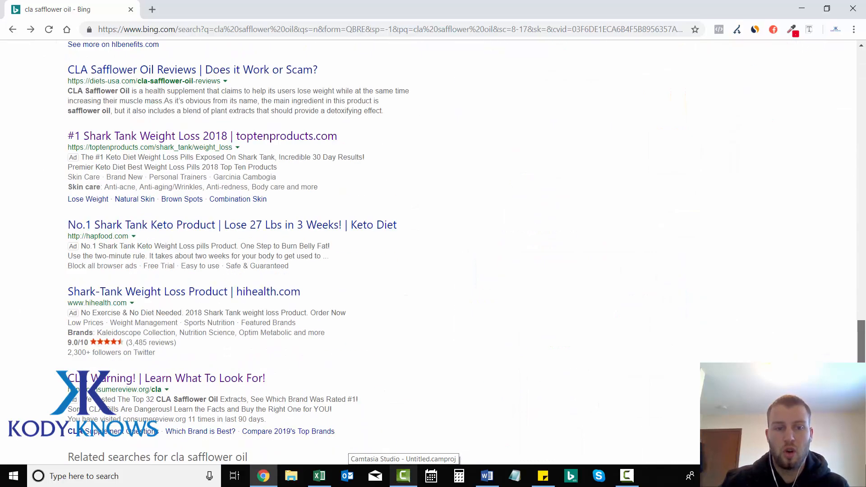
pyautogui.scroll(-3)
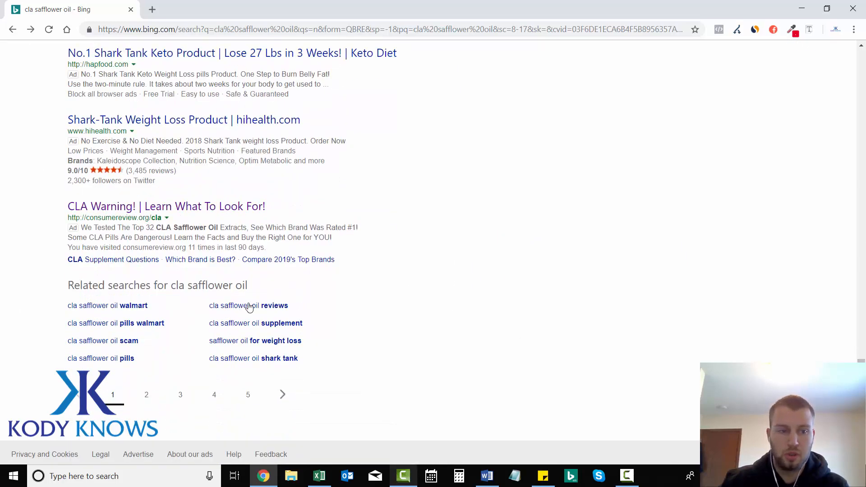
pyautogui.moveTo(273, 293)
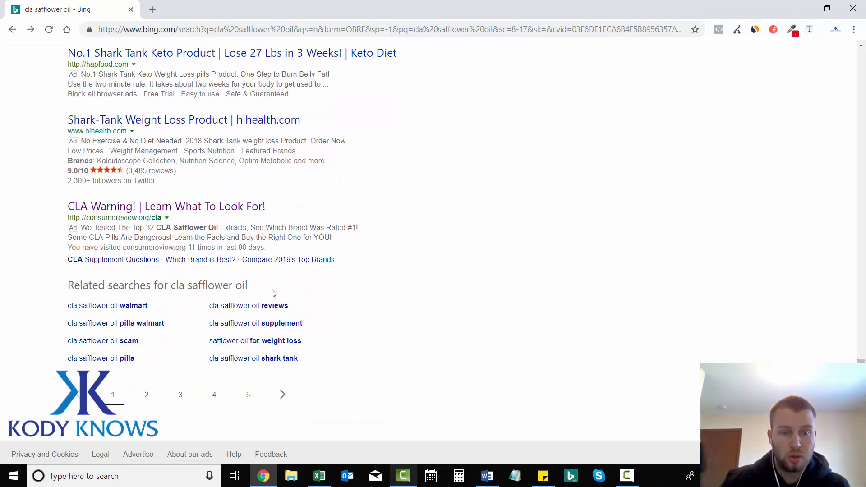
pyautogui.moveTo(93, 315)
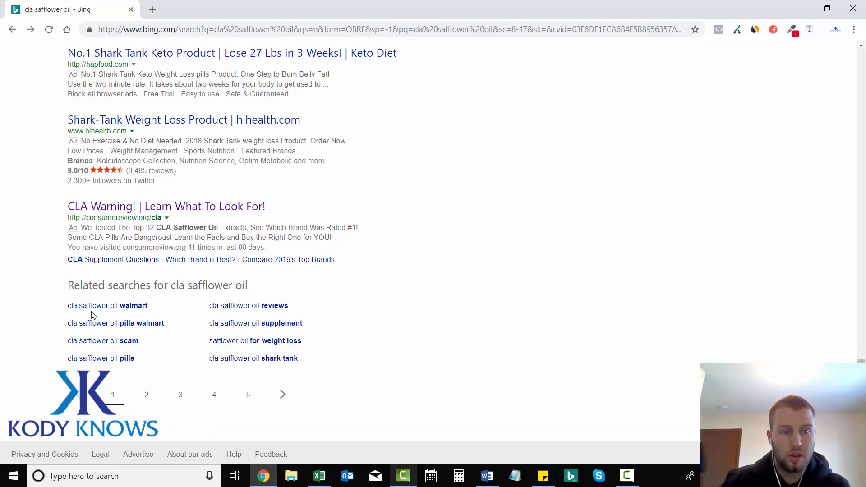
pyautogui.moveTo(386, 337)
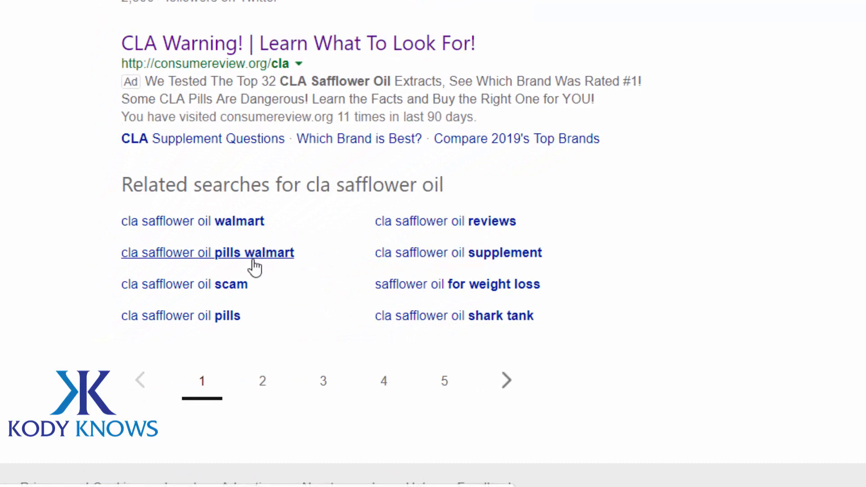
pyautogui.moveTo(454, 284)
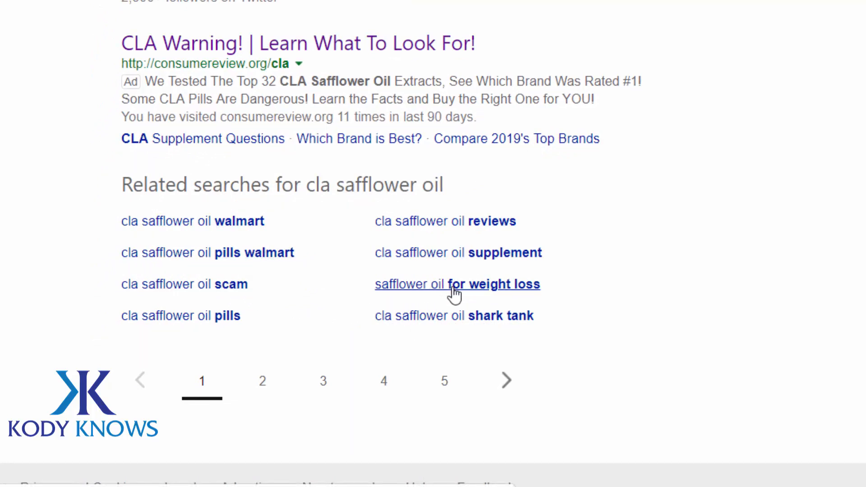
pyautogui.moveTo(500, 310)
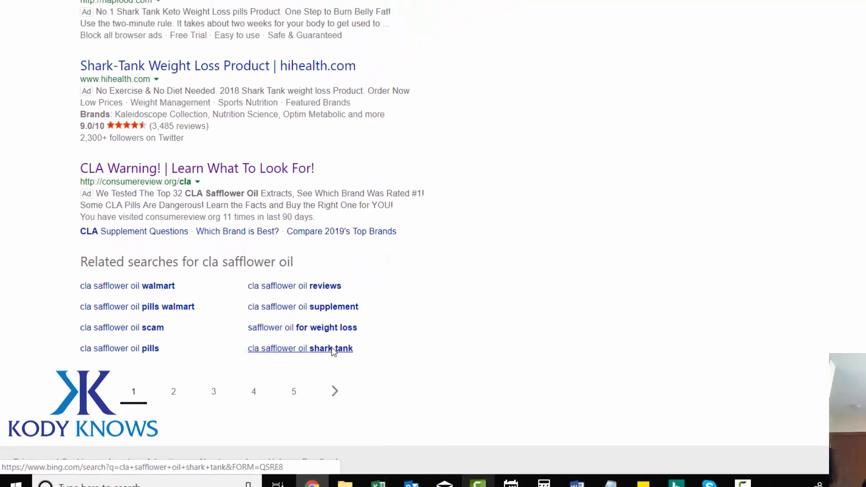
# Open the related search 'cla safflower oil shark tank'.
pyautogui.click(300, 348)
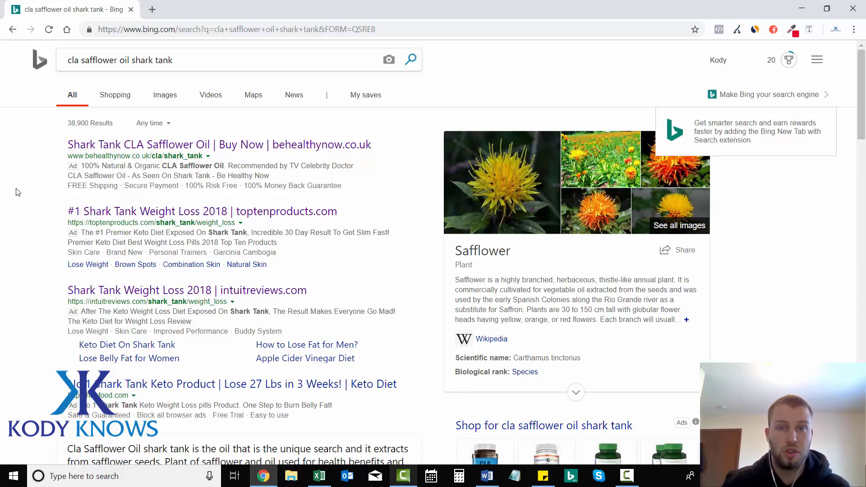
pyautogui.moveTo(143, 157)
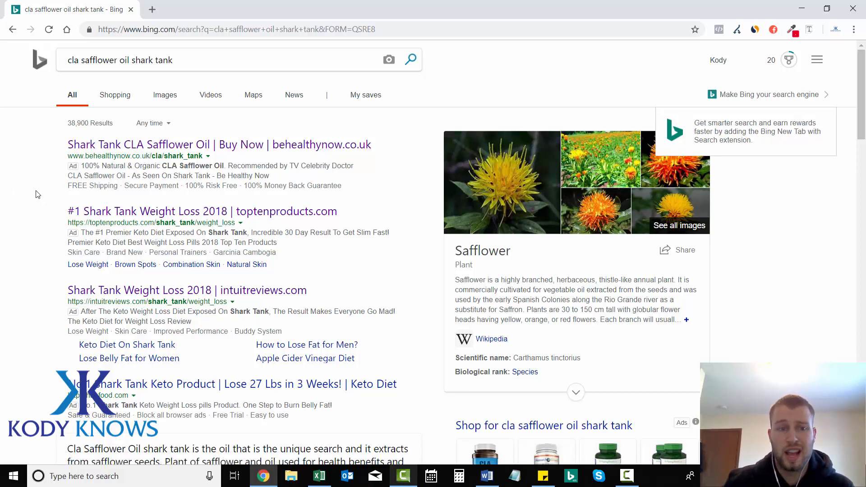
pyautogui.moveTo(90, 163)
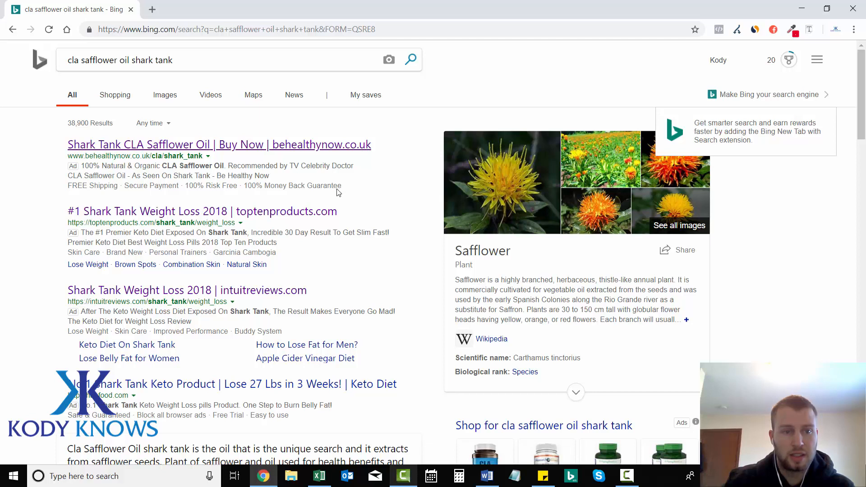
pyautogui.moveTo(44, 192)
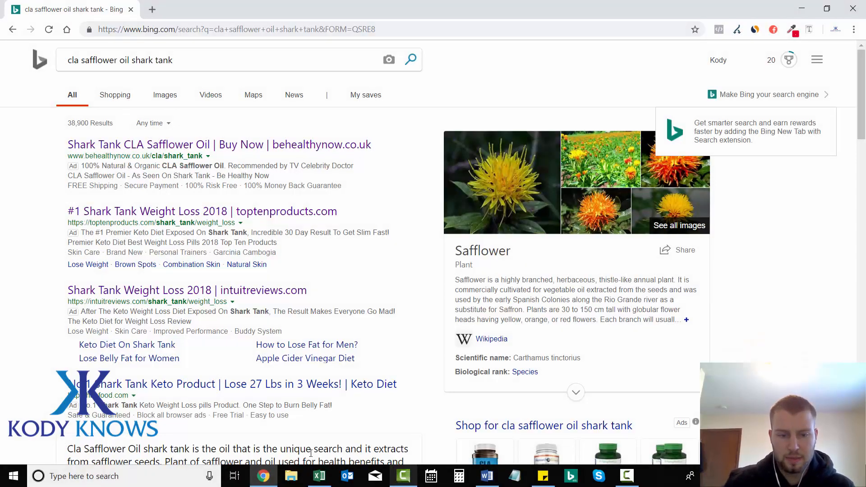
# Paste the shark tank results screenshot under Ad Copies, then open the behealthynow.co.uk ad.
pyautogui.click(485, 476)
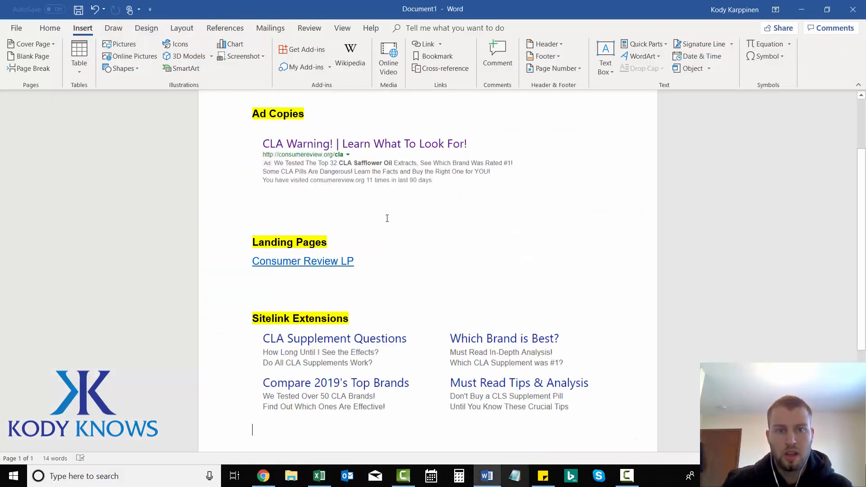
pyautogui.press('ctrl+v')
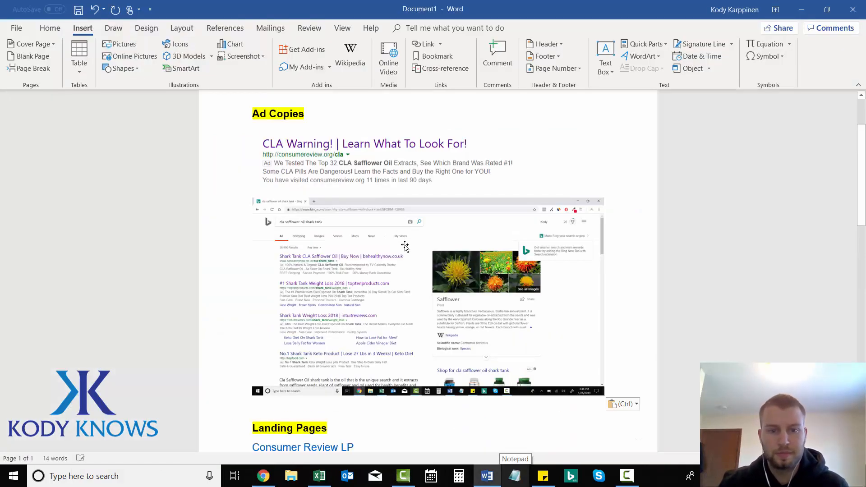
pyautogui.click(425, 296)
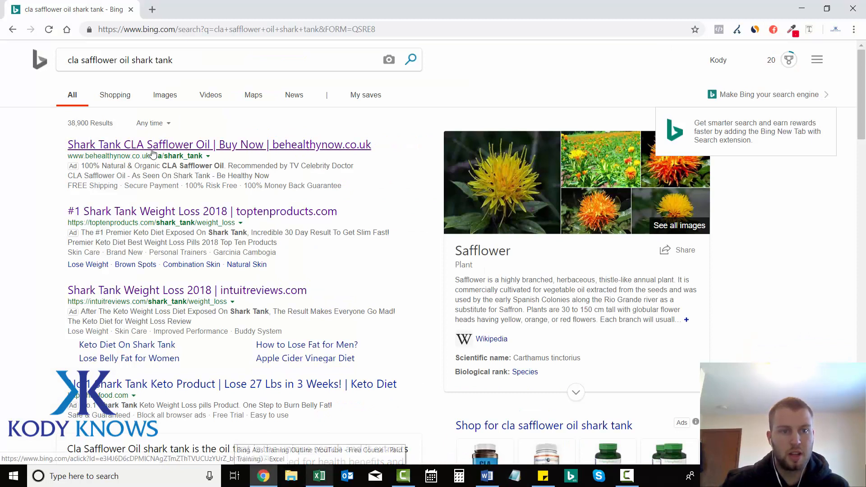
pyautogui.click(219, 144)
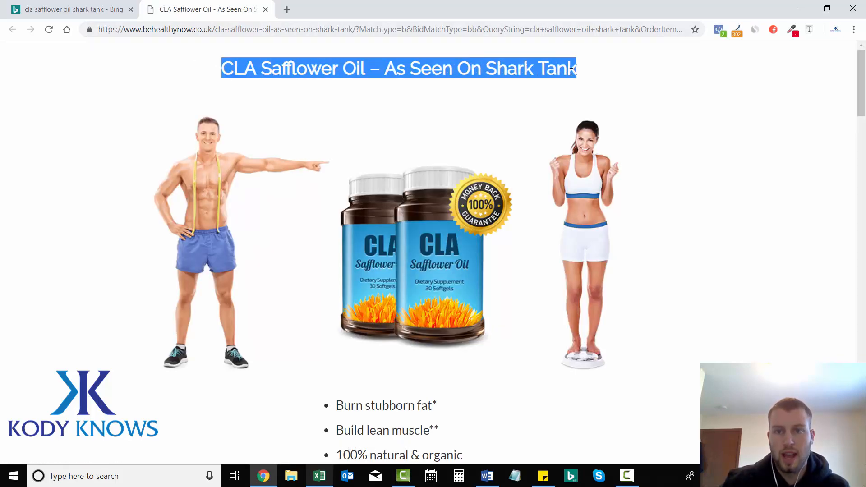
# Scroll the behealthynow landing page to its disclaimer and copy its URL.
pyautogui.click(585, 74)
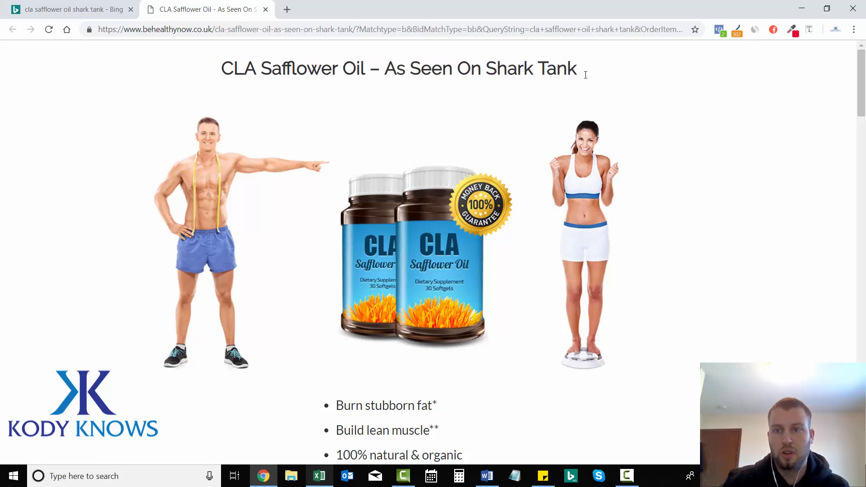
pyautogui.scroll(-3)
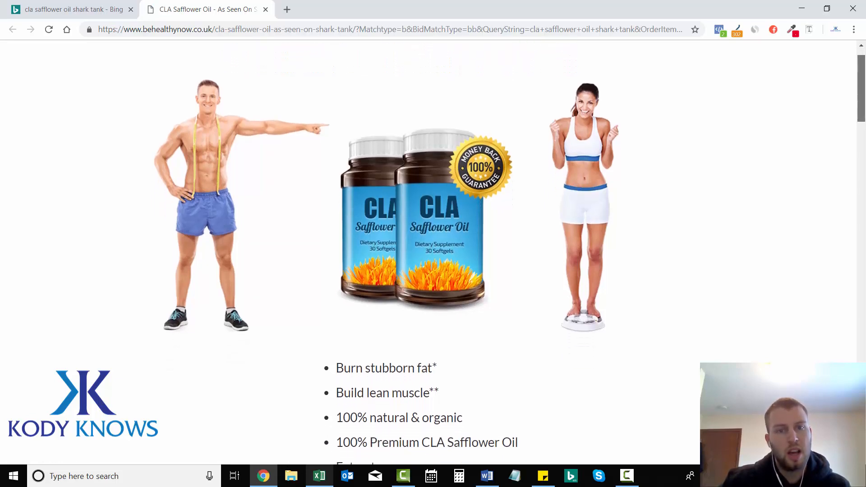
pyautogui.scroll(-3)
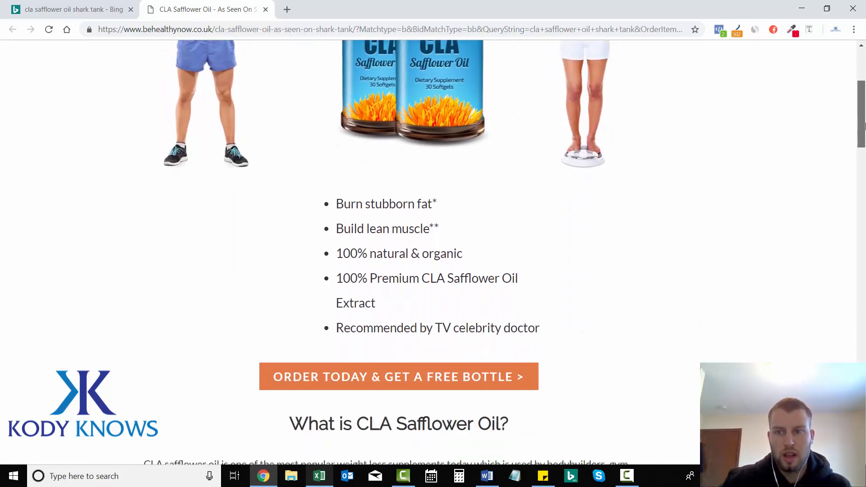
pyautogui.scroll(3)
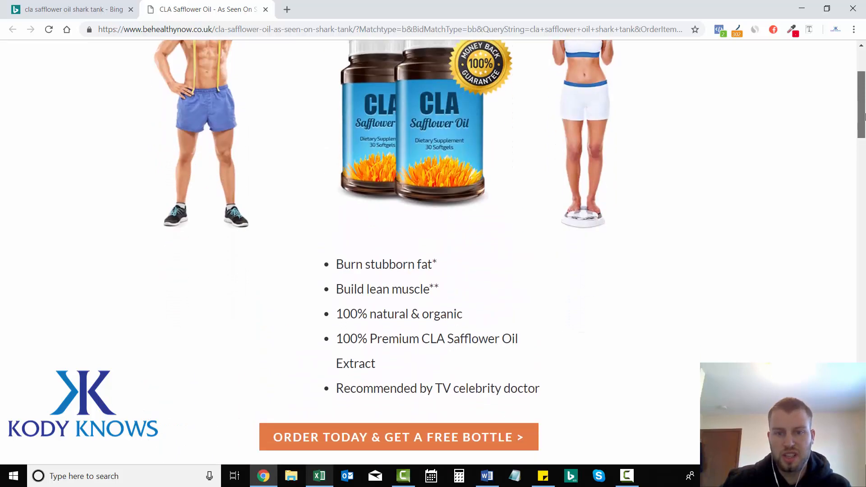
pyautogui.scroll(-3)
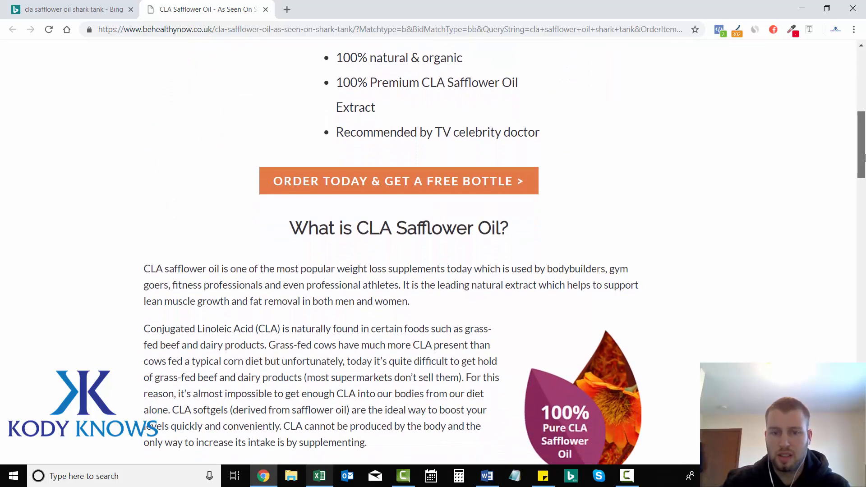
pyautogui.scroll(-3)
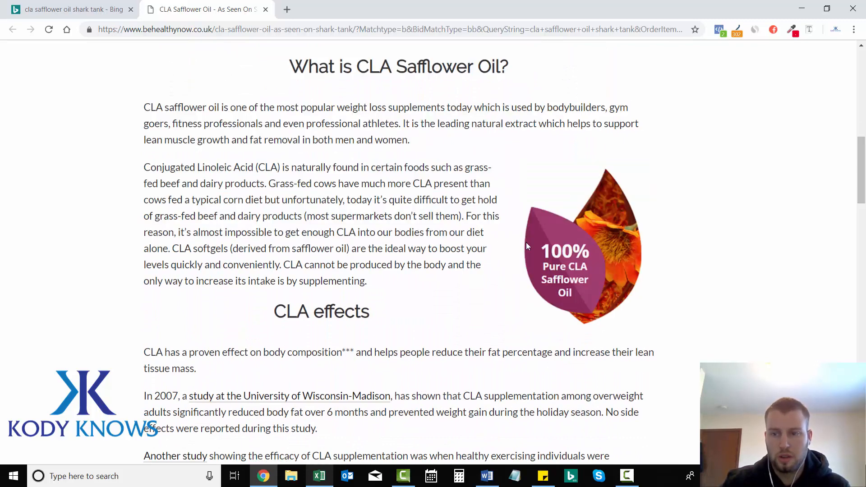
pyautogui.scroll(-3)
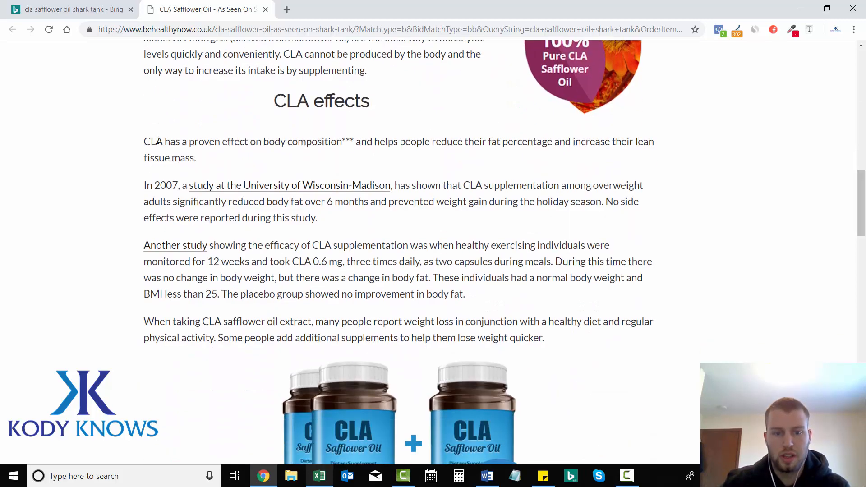
pyautogui.scroll(-3)
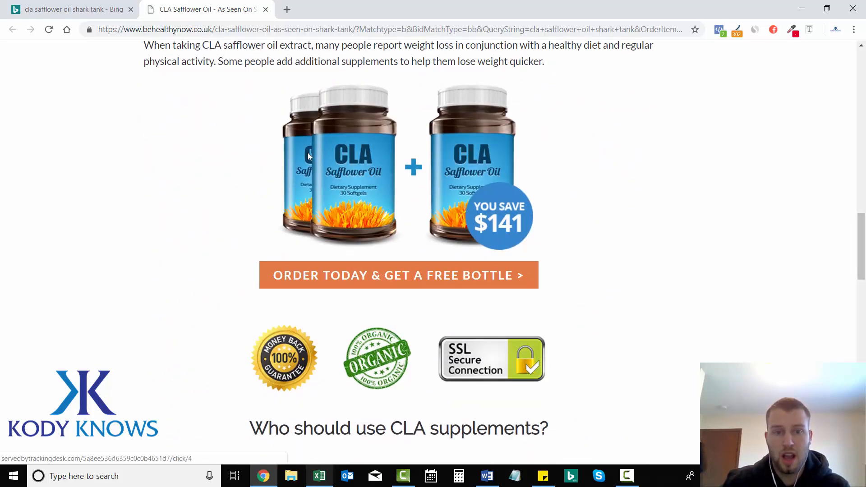
pyautogui.moveTo(463, 224)
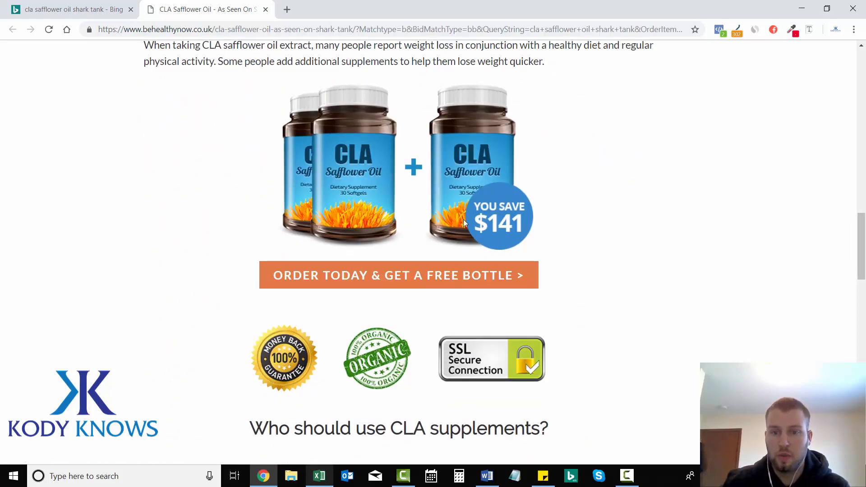
pyautogui.scroll(-3)
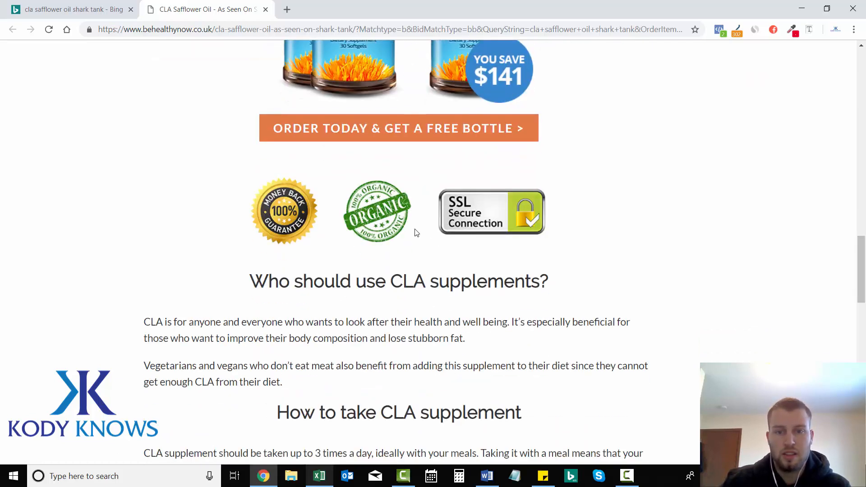
pyautogui.moveTo(378, 208)
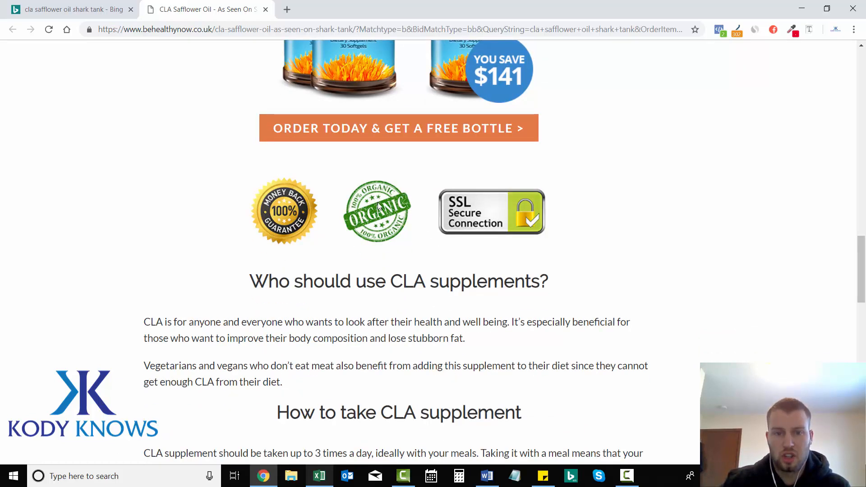
pyautogui.moveTo(844, 262)
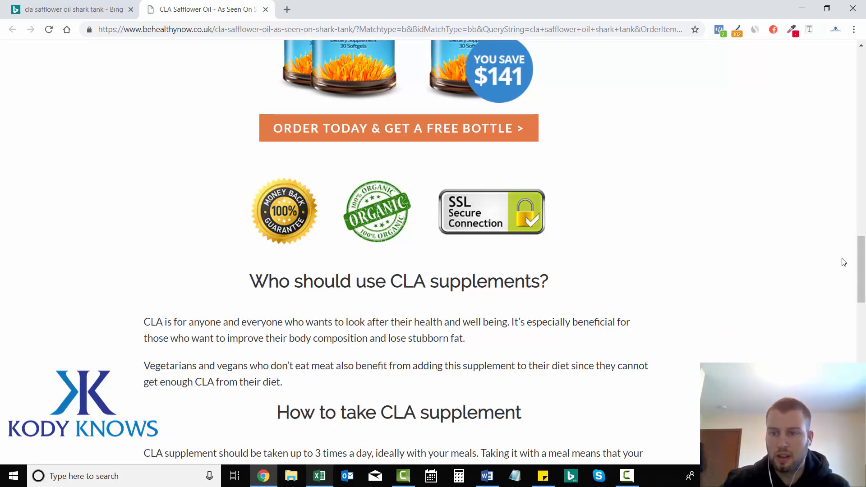
pyautogui.scroll(-3)
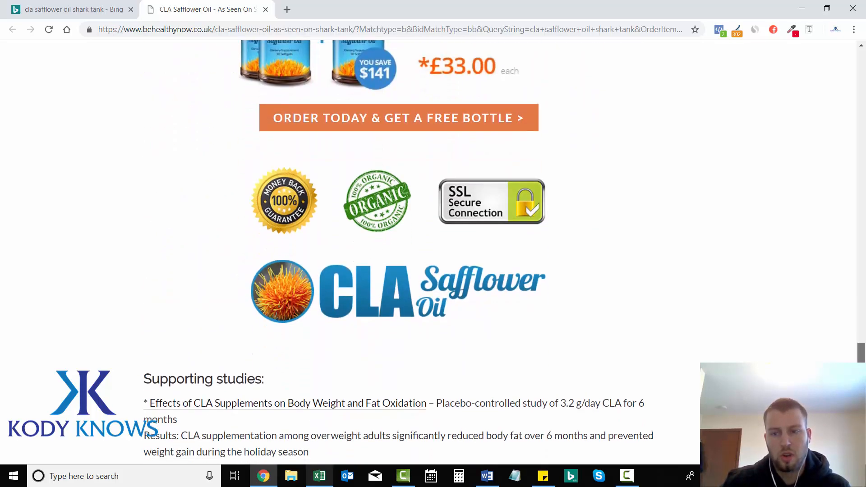
pyautogui.scroll(-3)
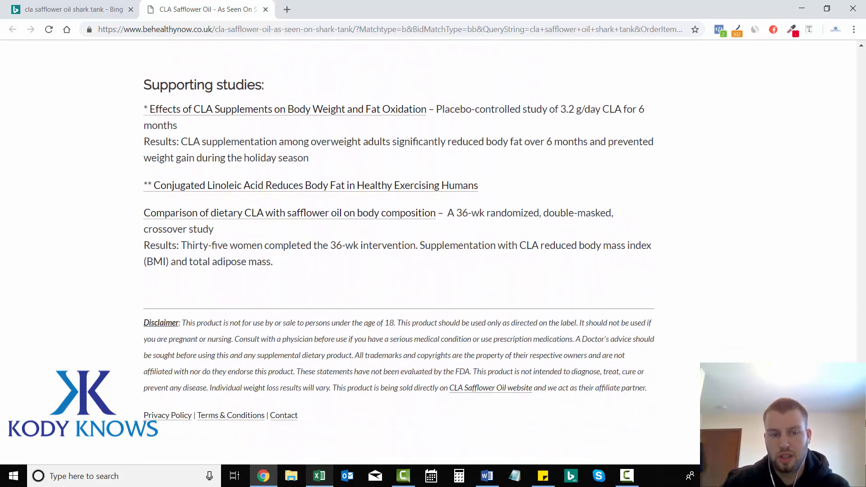
pyautogui.scroll(3)
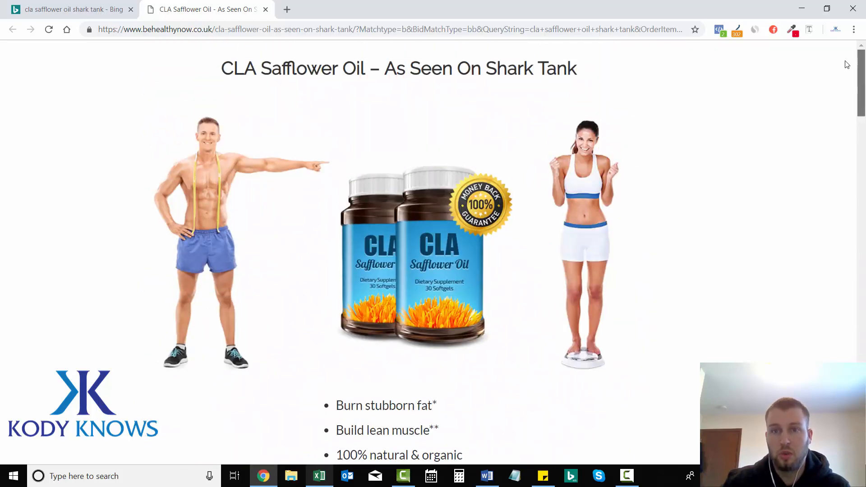
pyautogui.moveTo(392, 96)
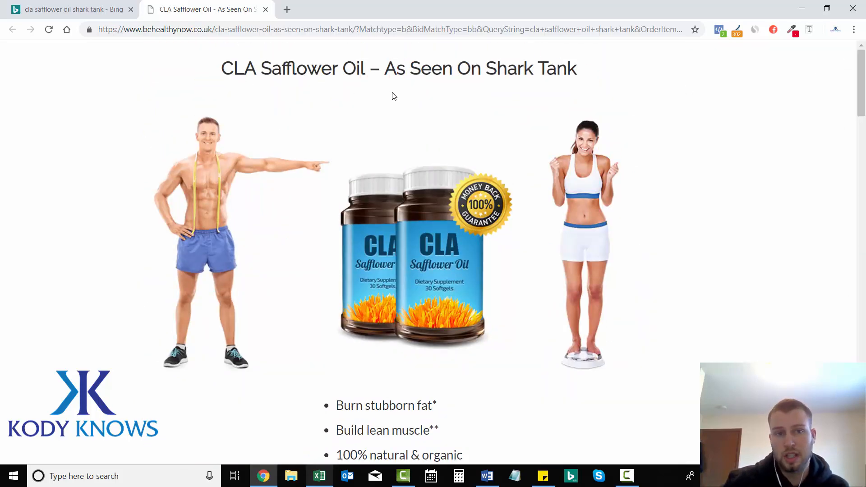
pyautogui.rightClick(387, 29)
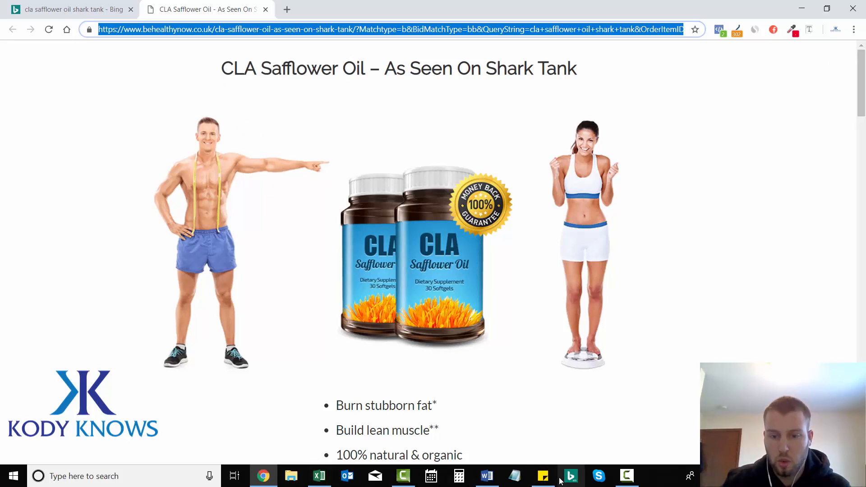
pyautogui.click(486, 476)
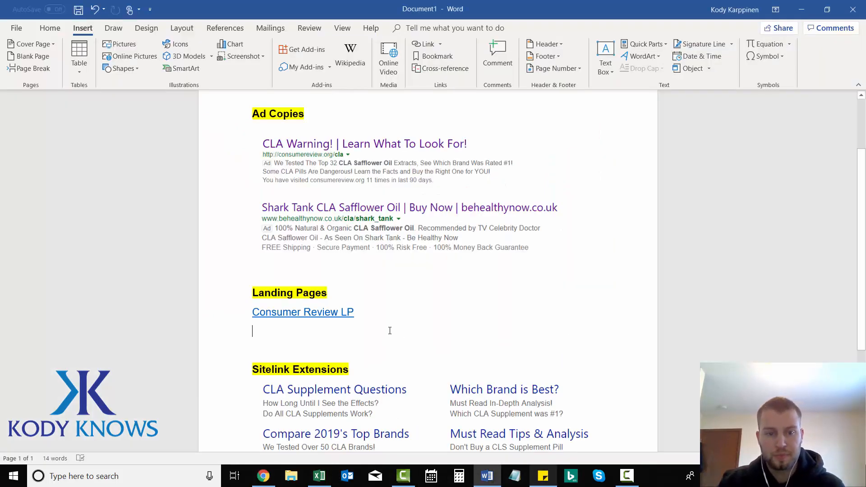
# Type 'Shark Tank LP' and hyperlink it to the copied behealthynow landing page URL.
pyautogui.write('Shark Tna')
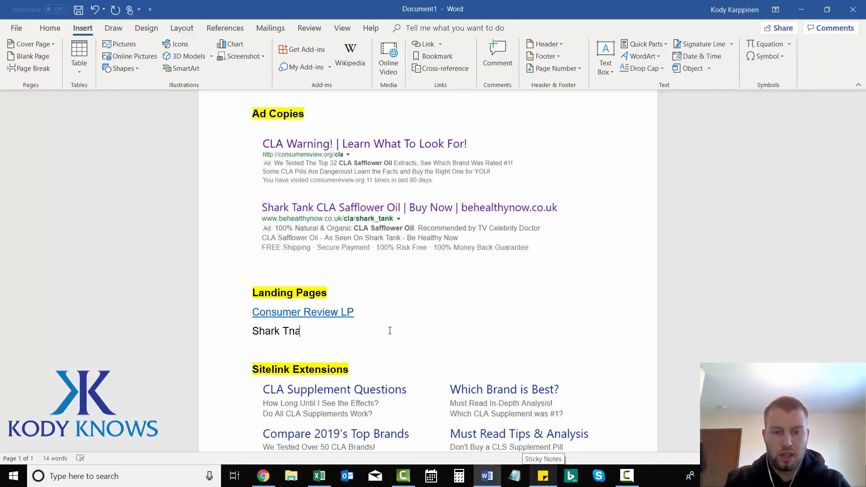
pyautogui.write('Tank')
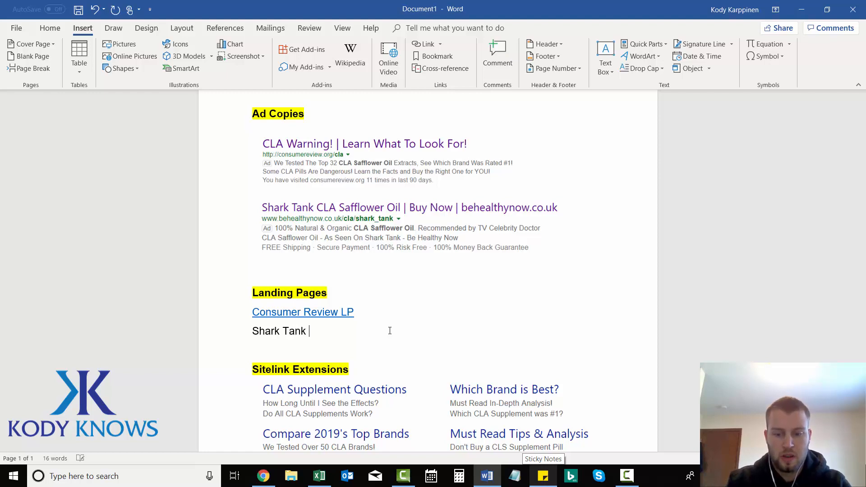
pyautogui.write('LP')
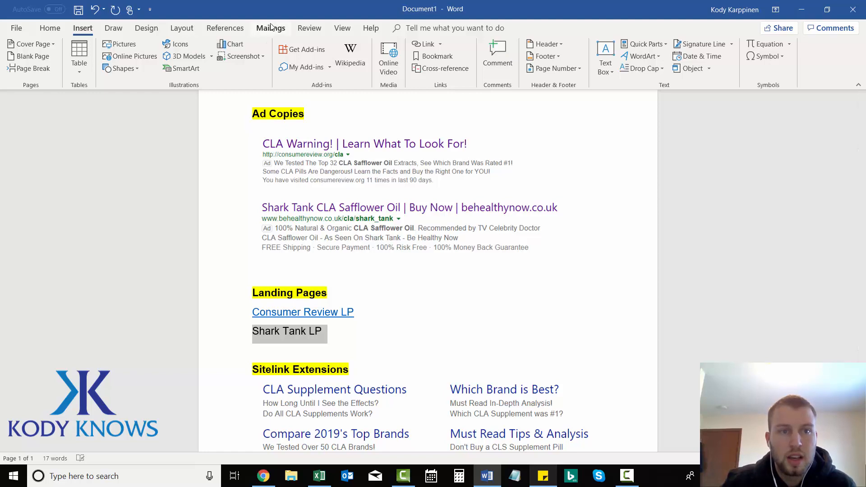
pyautogui.click(428, 44)
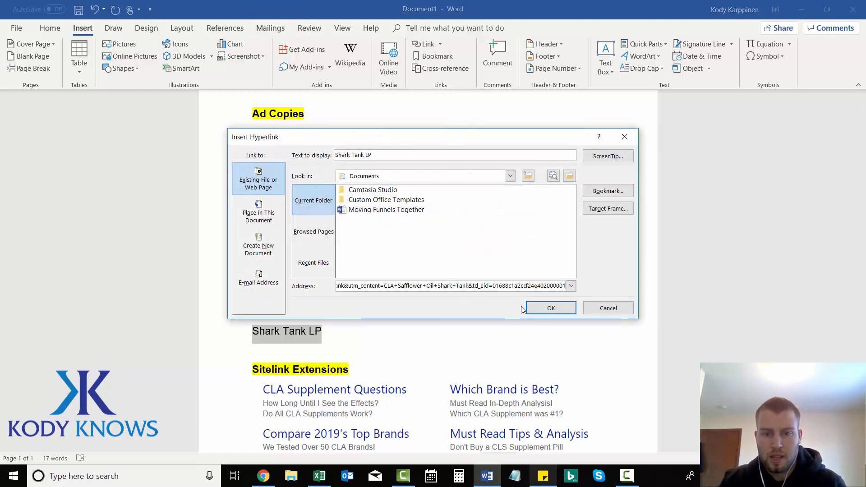
pyautogui.click(550, 308)
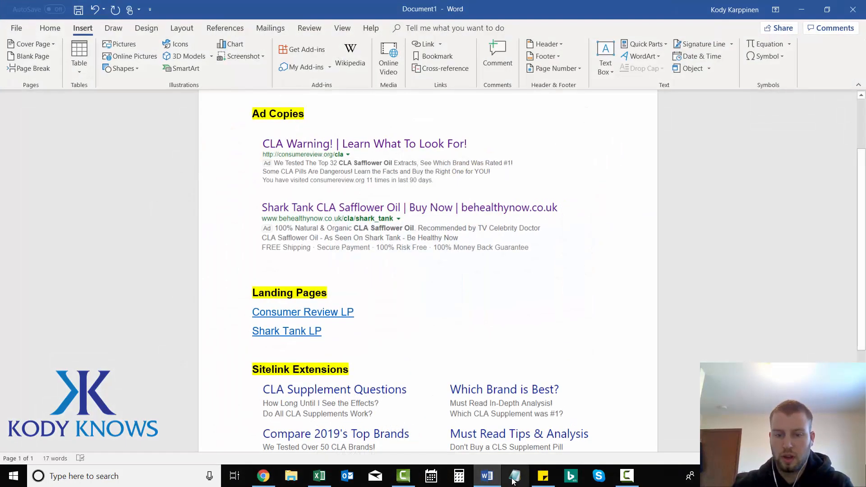
pyautogui.click(253, 350)
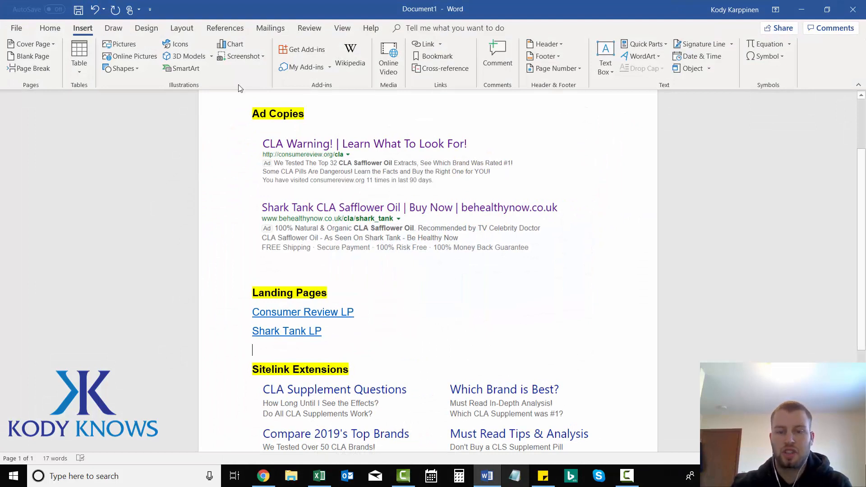
pyautogui.moveTo(515, 475)
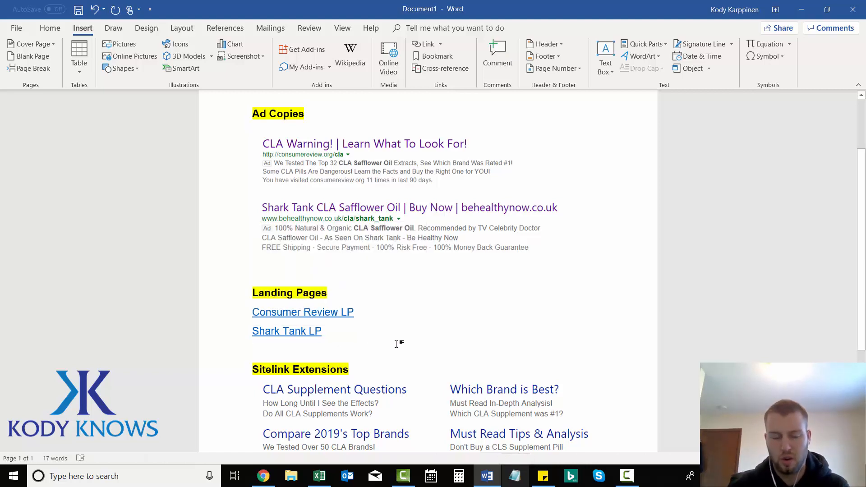
pyautogui.moveTo(419, 354)
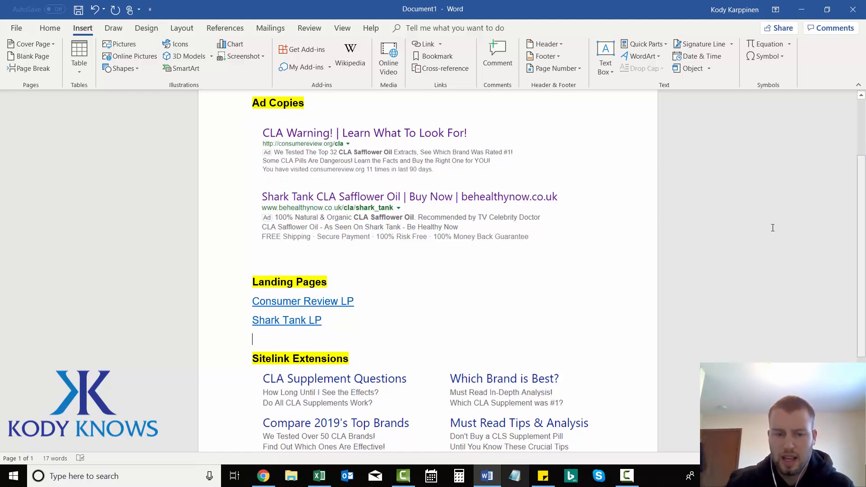
# Scroll through the behealthynow Shark Tank landing page, then return to the Bing tab.
pyautogui.click(263, 476)
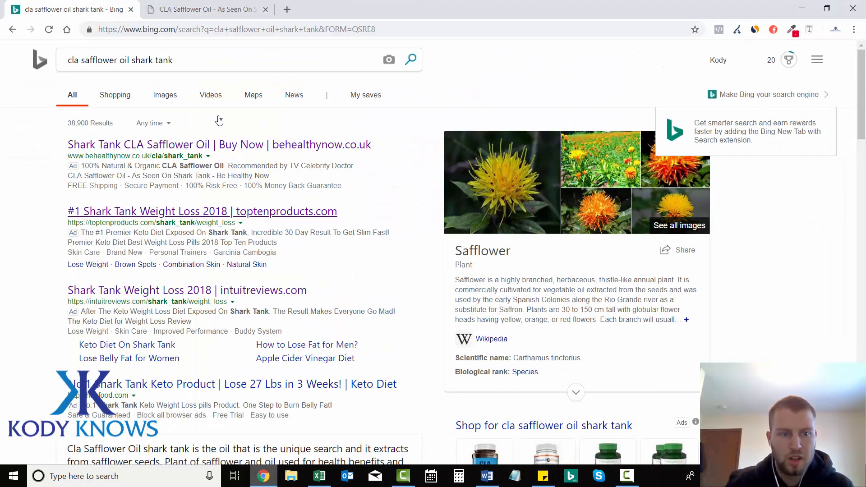
pyautogui.click(205, 10)
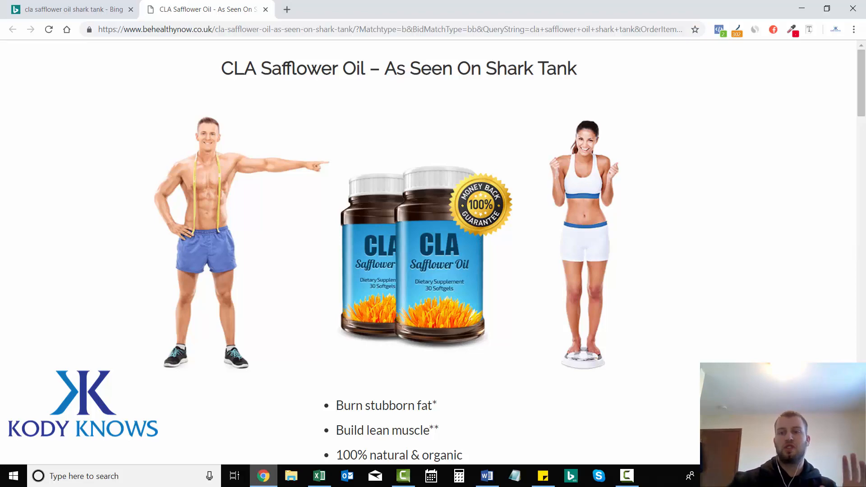
pyautogui.scroll(-3)
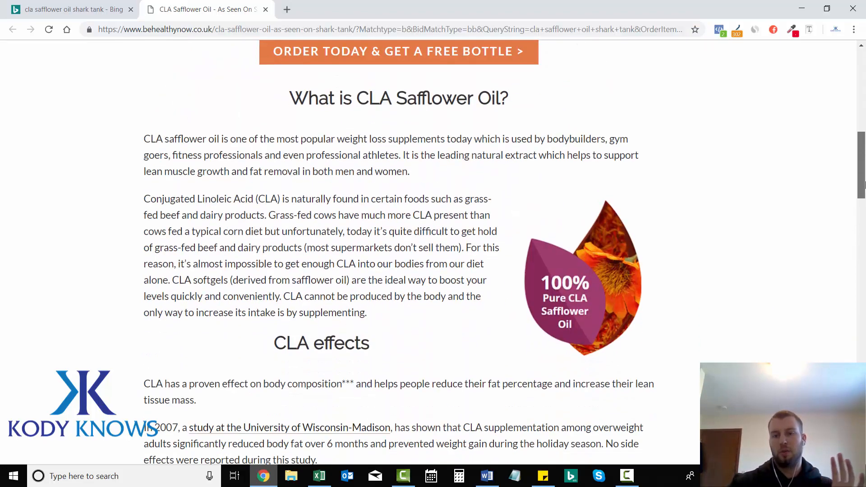
pyautogui.scroll(-3)
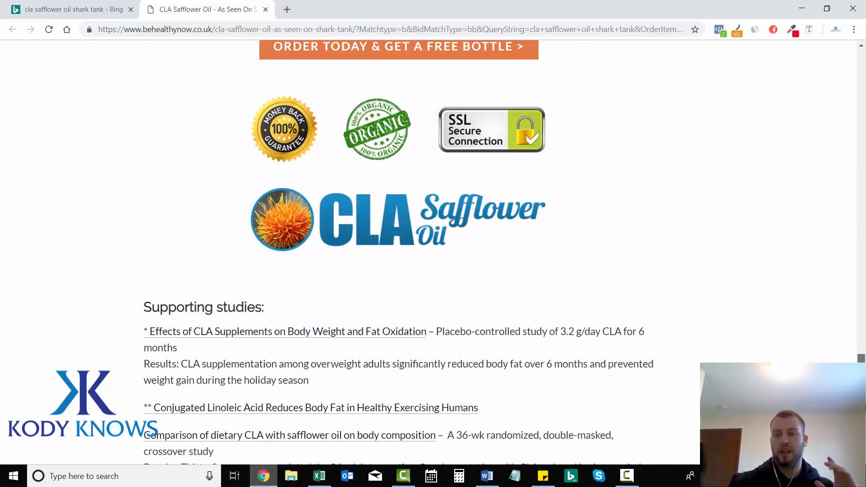
pyautogui.scroll(3)
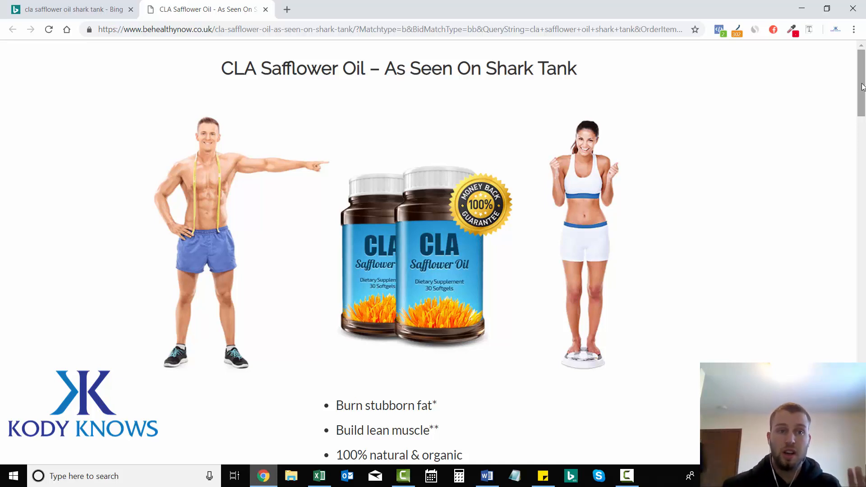
pyautogui.click(68, 9)
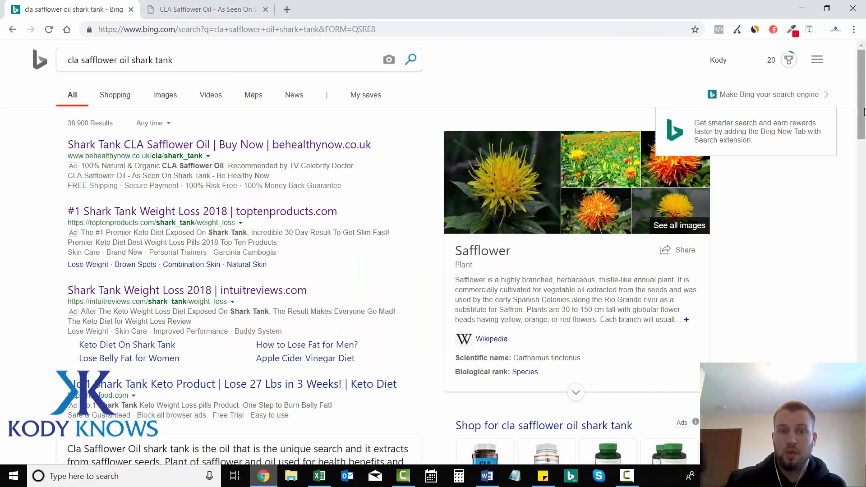
# Open Bing's related search 'where to buy cla safflower oil capsules' to view its ads and shopping listings.
pyautogui.scroll(-3)
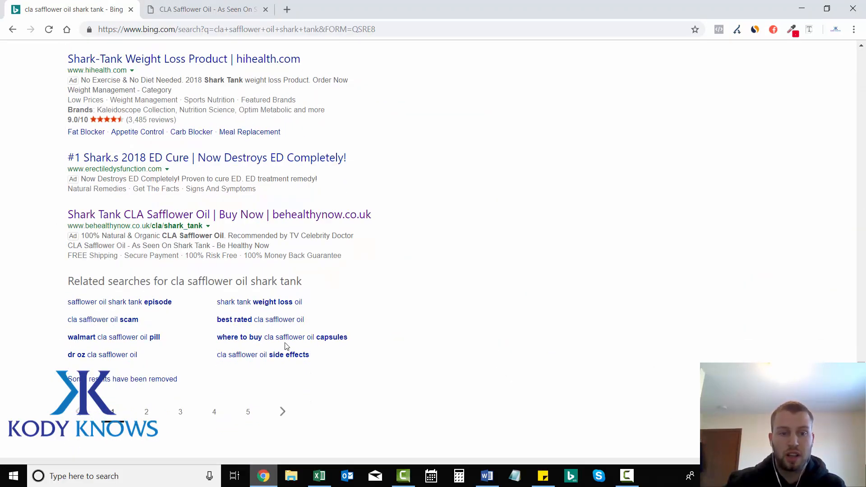
pyautogui.click(264, 337)
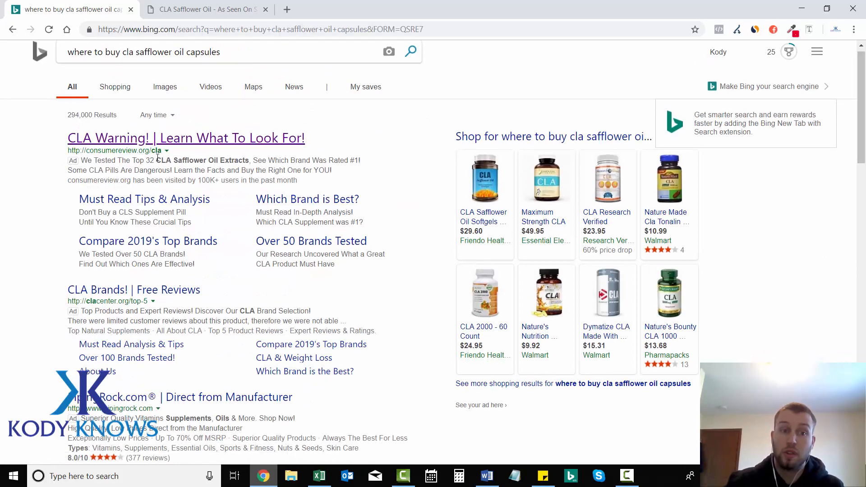
pyautogui.moveTo(564, 159)
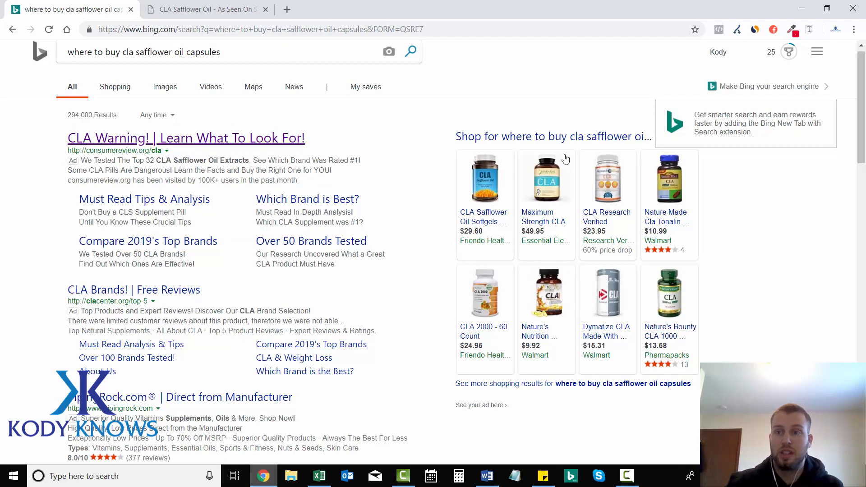
pyautogui.scroll(-3)
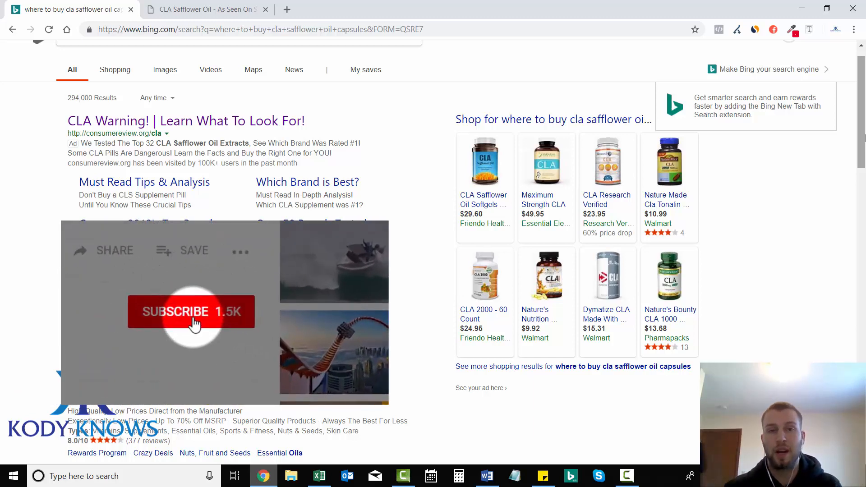
pyautogui.click(191, 311)
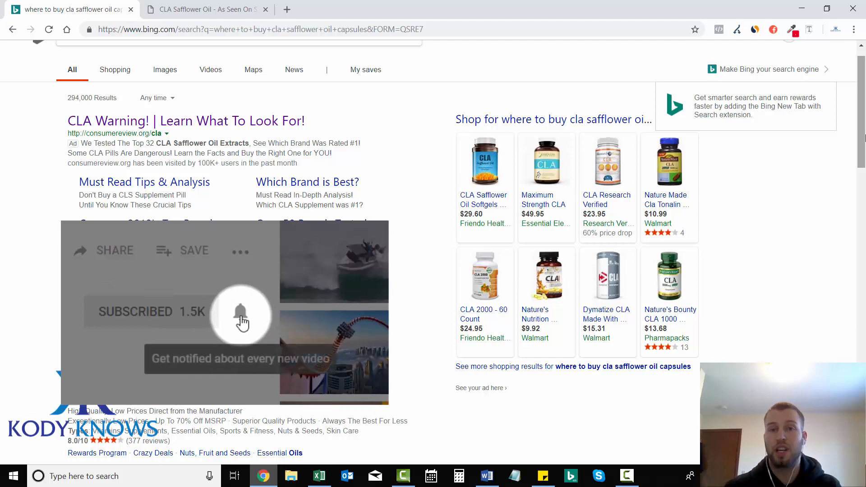